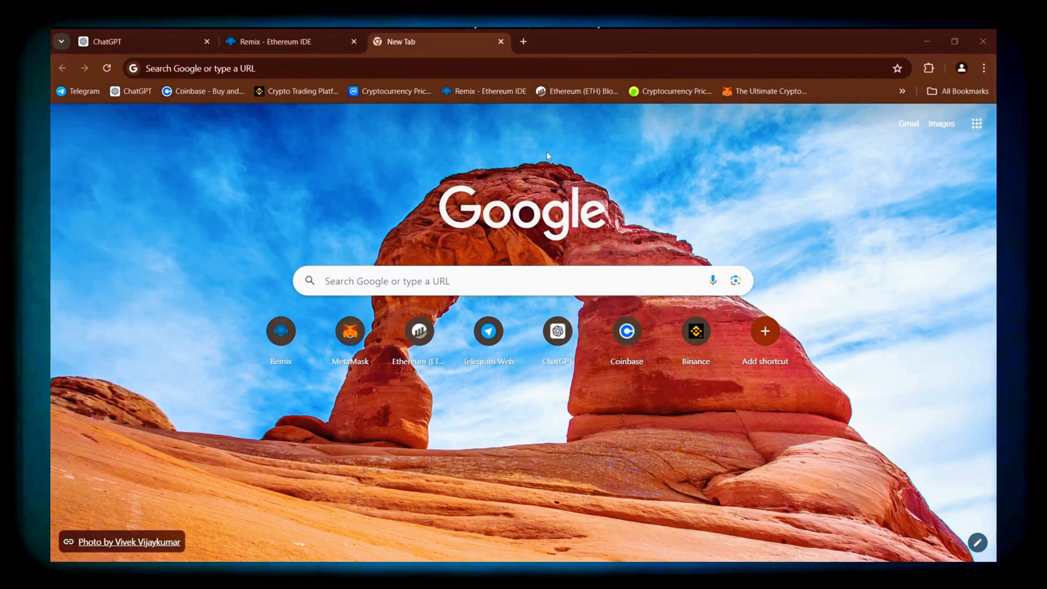
- Switch to the ChatGPT conversation holding the Solidity contract code
{"action": "left_click", "coordinate": [107, 42]}
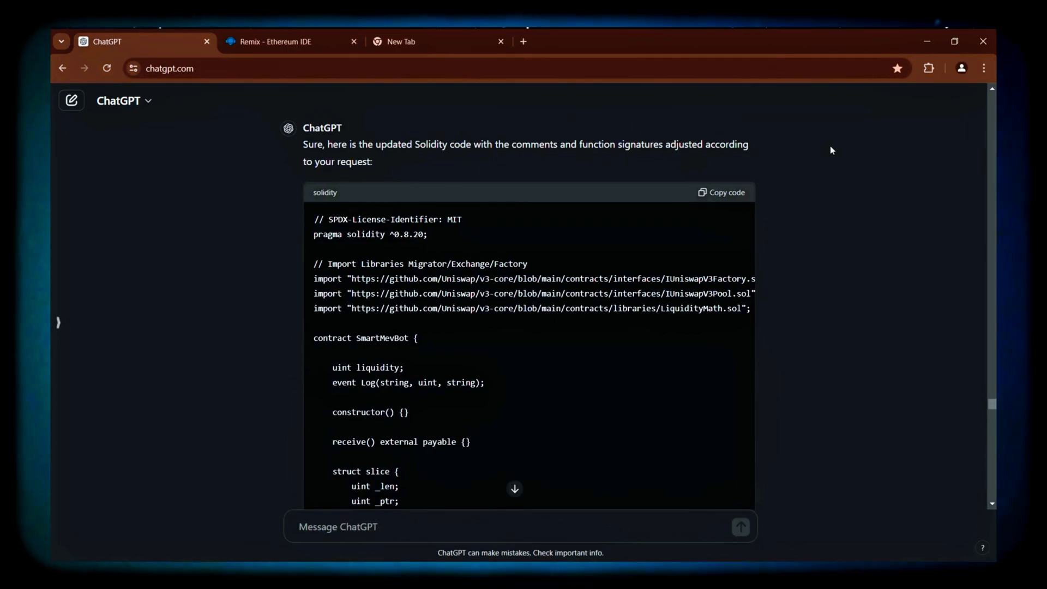
{"action": "mouse_move", "coordinate": [379, 336]}
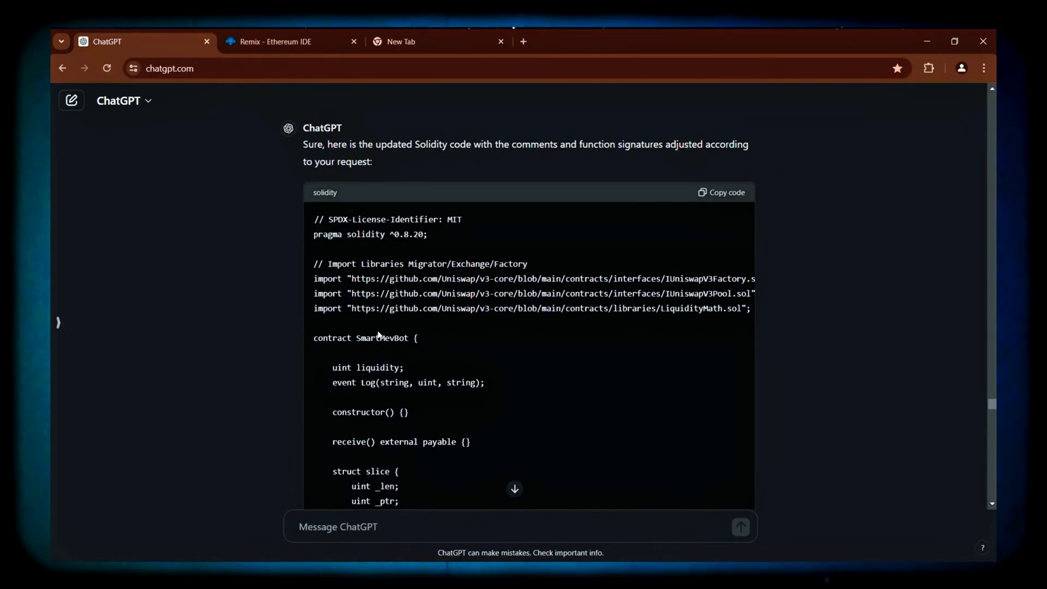
- Scroll through the SmartMevBot contract code, check installed wallet extensions, then return to Remix
{"action": "double_click", "coordinate": [383, 338]}
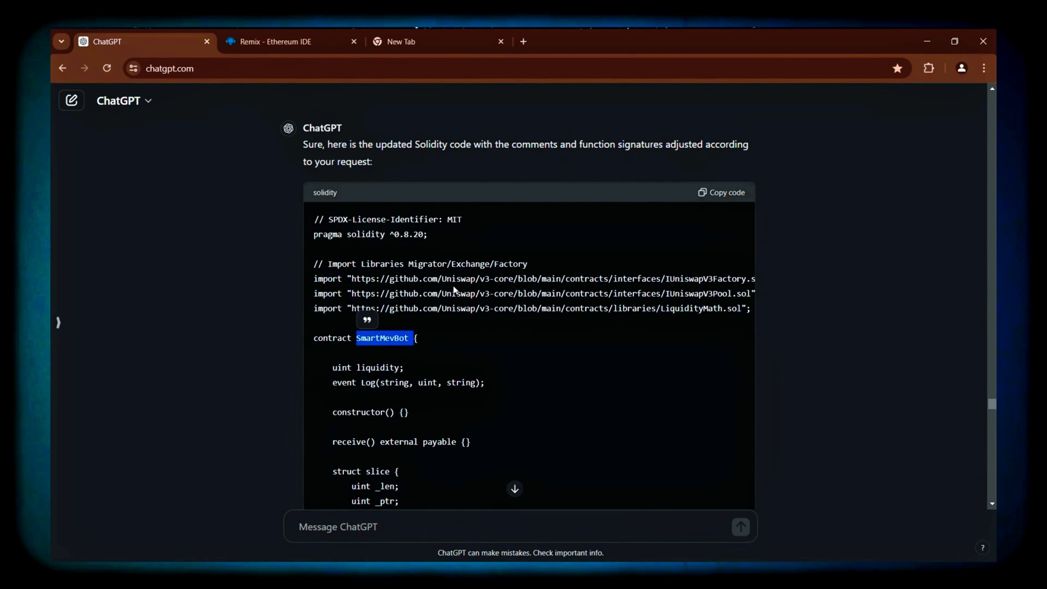
{"action": "left_click_drag", "start_coordinate": [443, 279], "coordinate": [663, 278]}
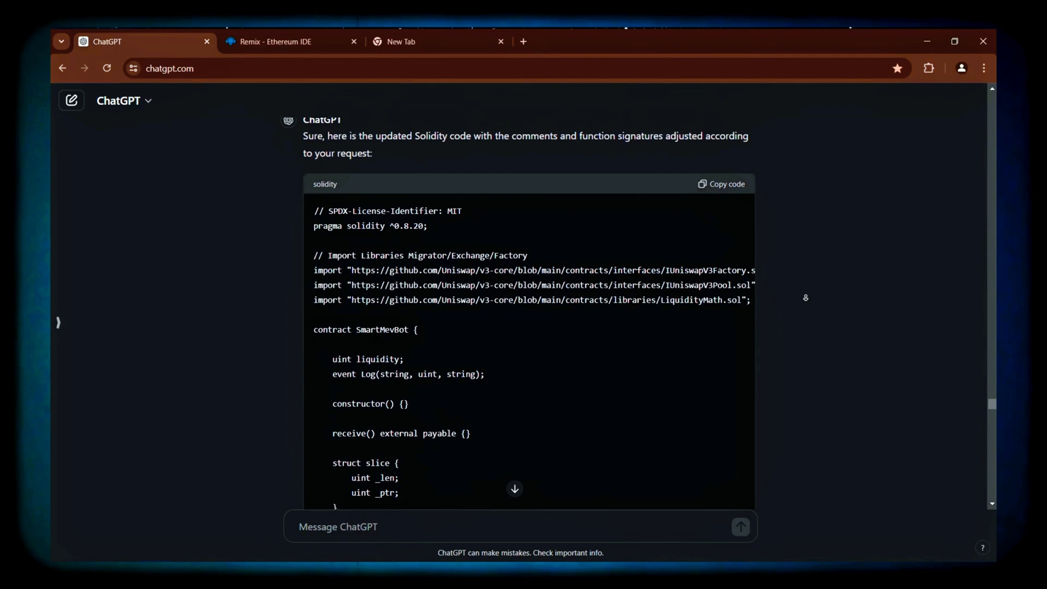
{"action": "scroll", "scroll_direction": "down", "scroll_amount": 3}
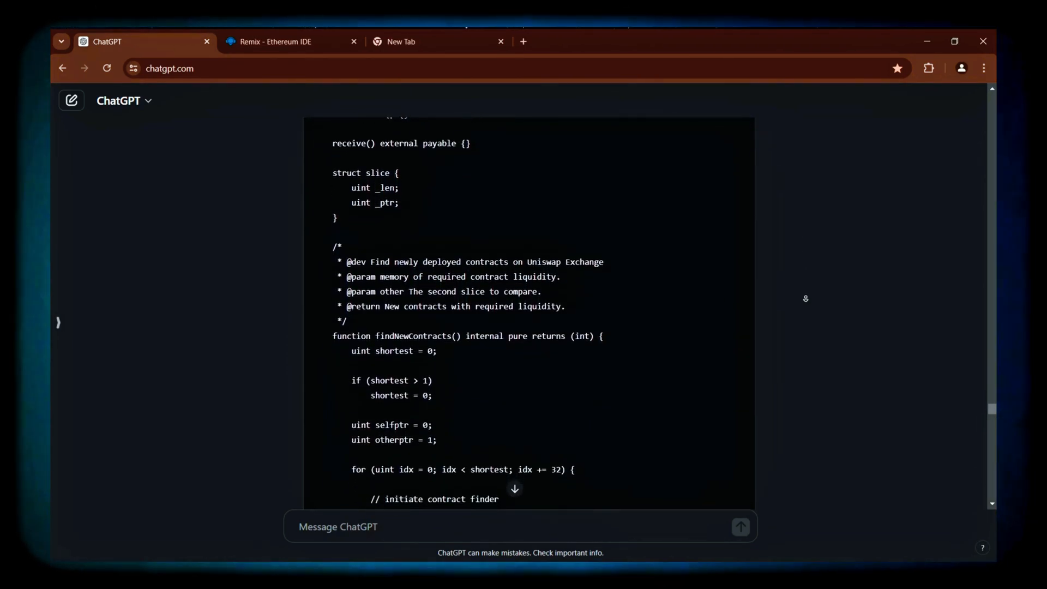
{"action": "scroll", "scroll_direction": "down", "scroll_amount": 3}
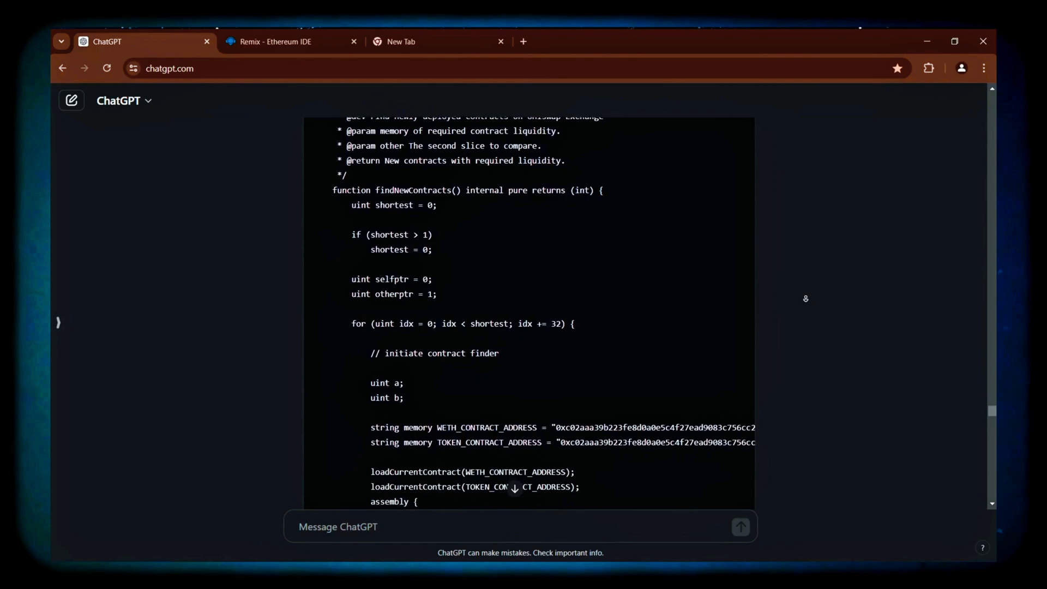
{"action": "scroll", "scroll_direction": "down", "scroll_amount": 3}
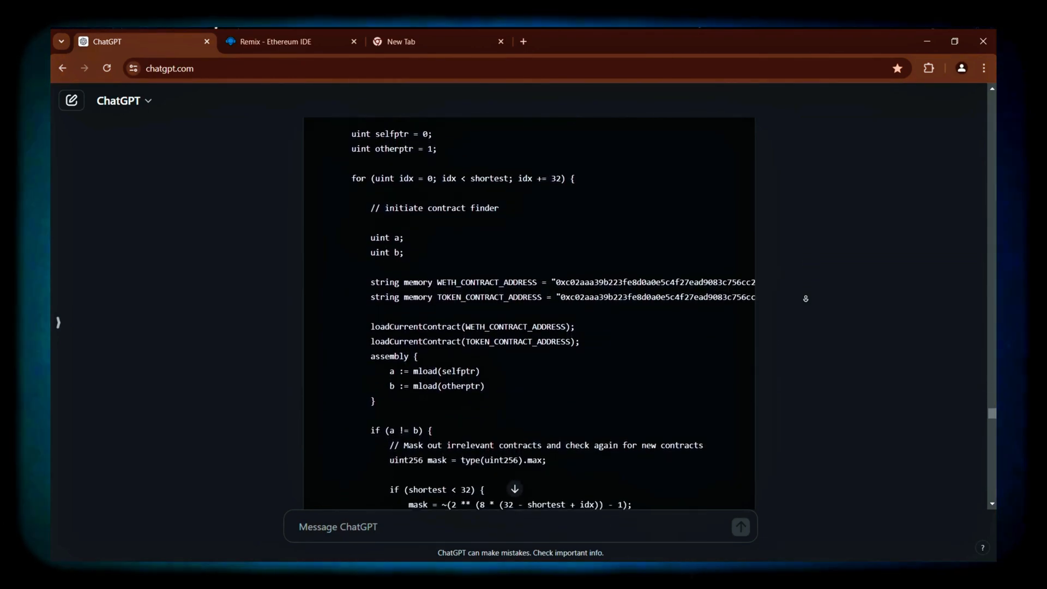
{"action": "scroll", "scroll_direction": "down", "scroll_amount": 3}
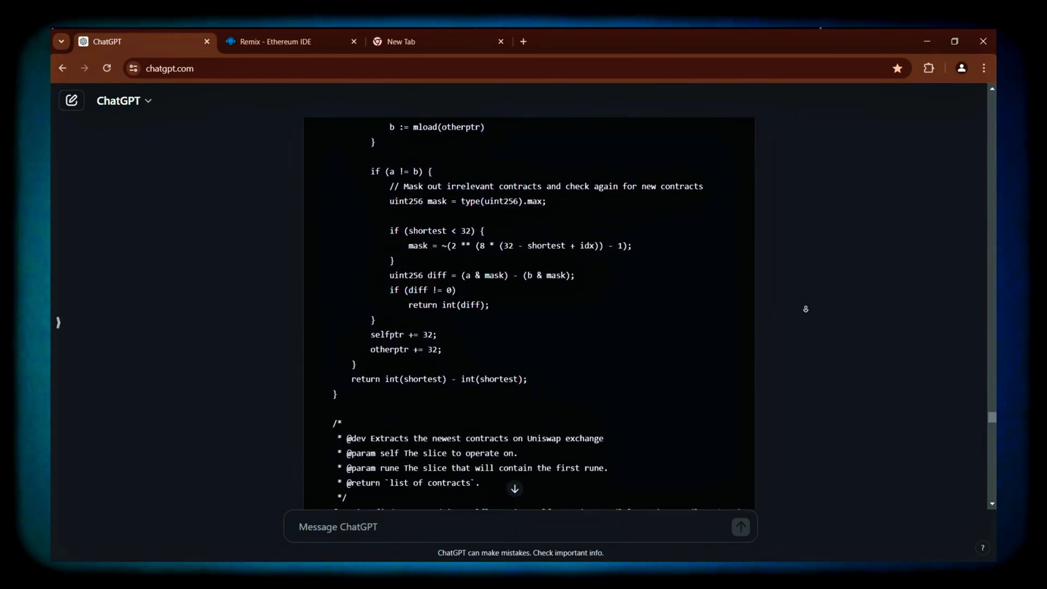
{"action": "scroll", "scroll_direction": "down", "scroll_amount": 3}
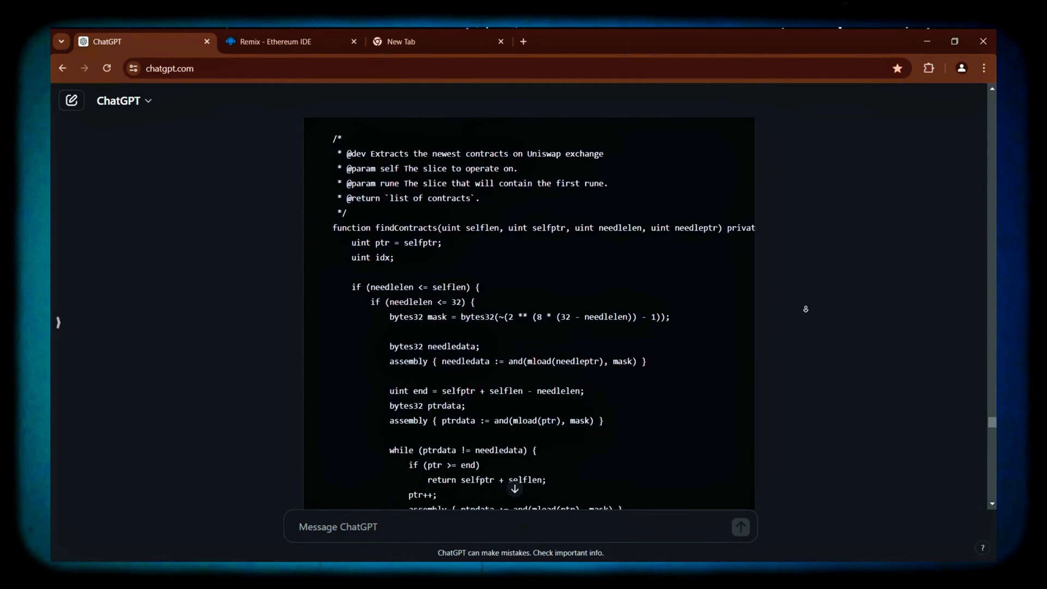
{"action": "scroll", "scroll_direction": "down", "scroll_amount": 3}
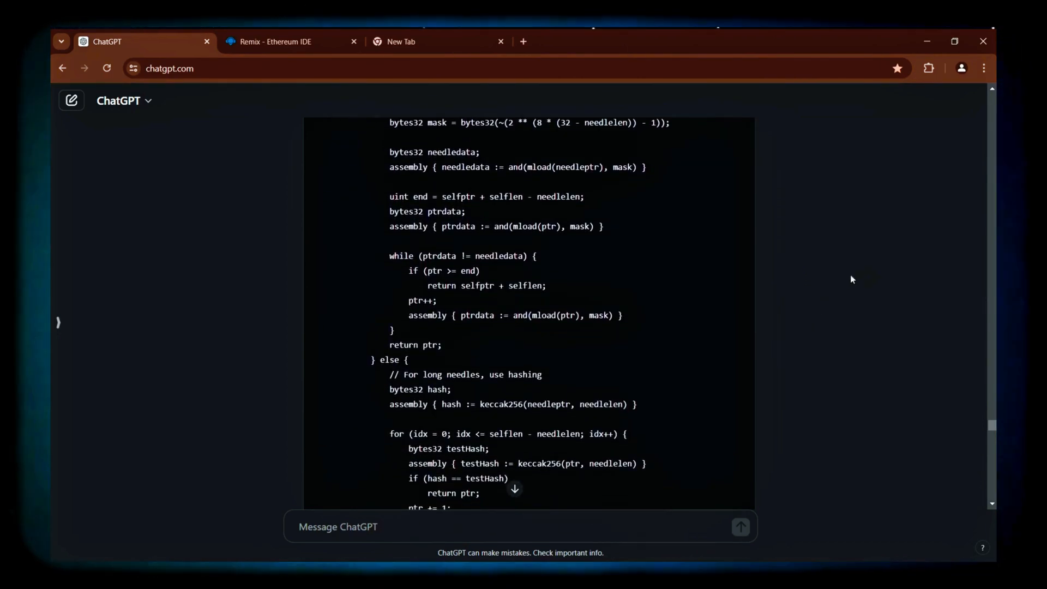
{"action": "left_click", "coordinate": [928, 68]}
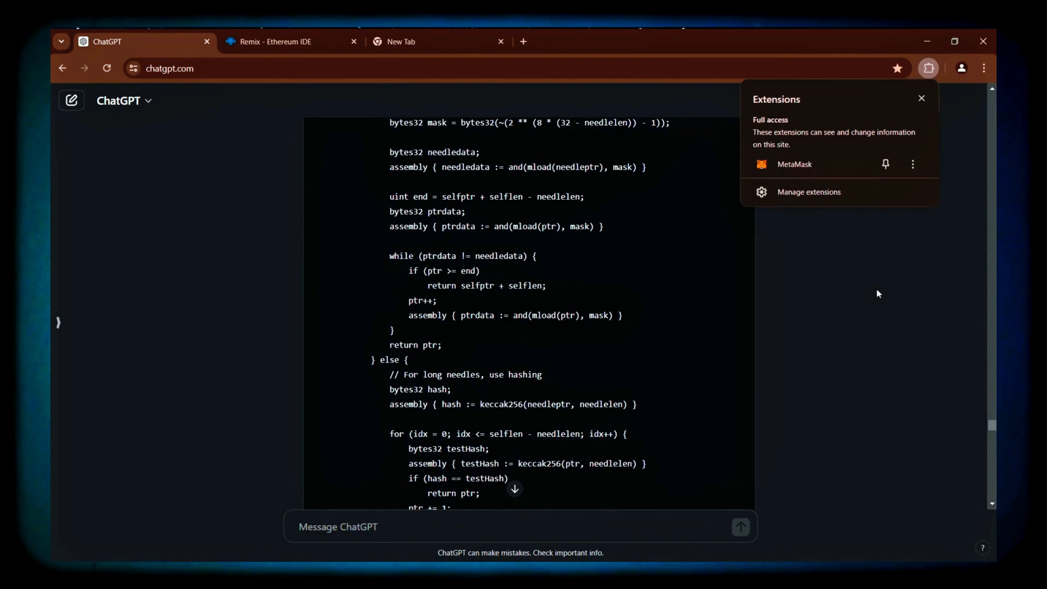
{"action": "left_click", "coordinate": [274, 41]}
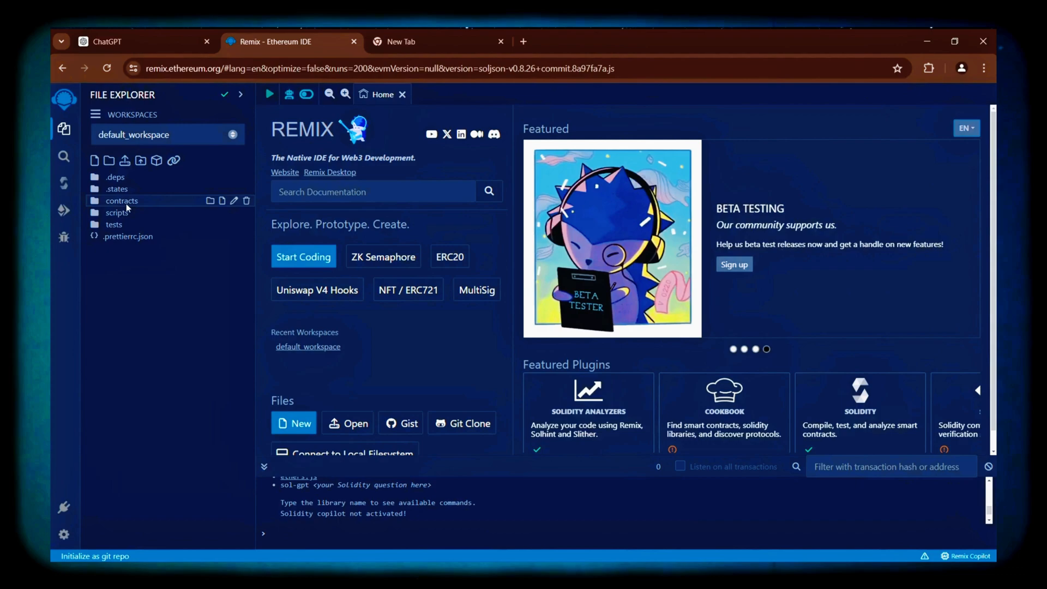
- Add a new SmartMevBot.sol file to the contracts folder and open it
{"action": "left_click", "coordinate": [122, 200]}
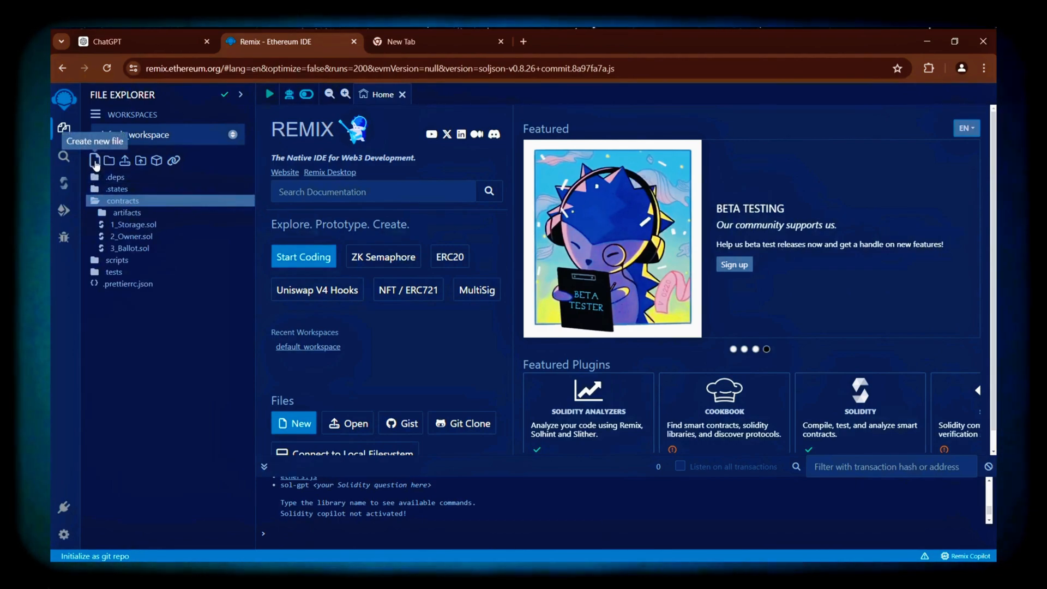
{"action": "left_click", "coordinate": [94, 160]}
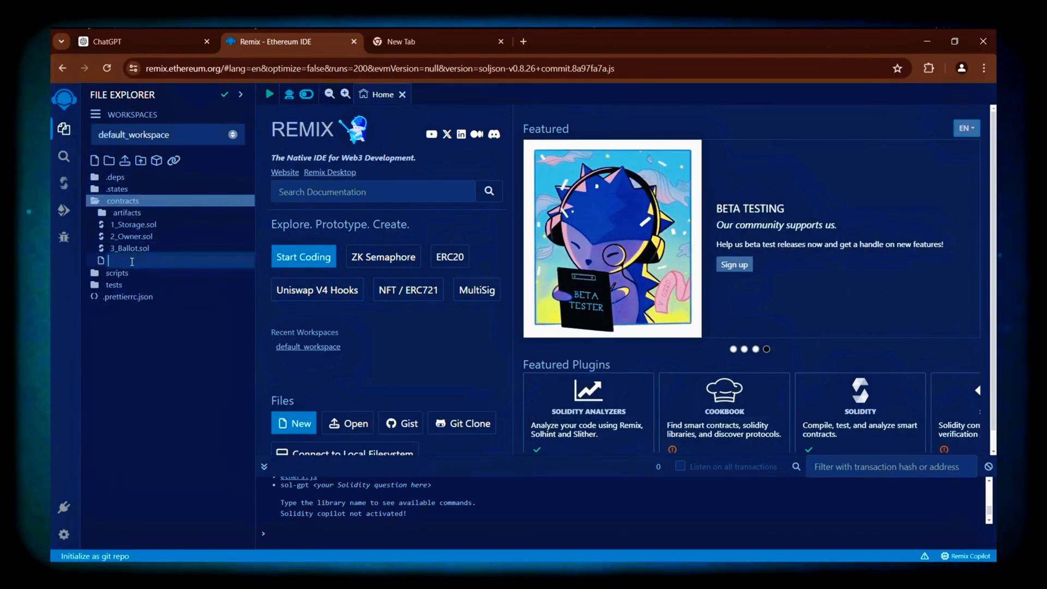
{"action": "type", "text": "Smart"}
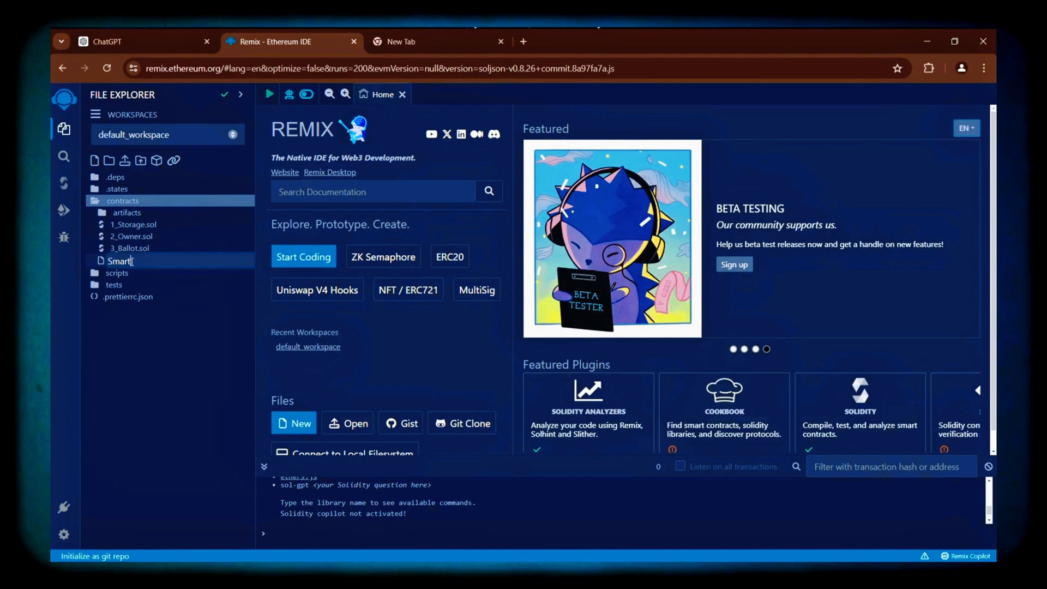
{"action": "type", "text": "MevBot.sol"}
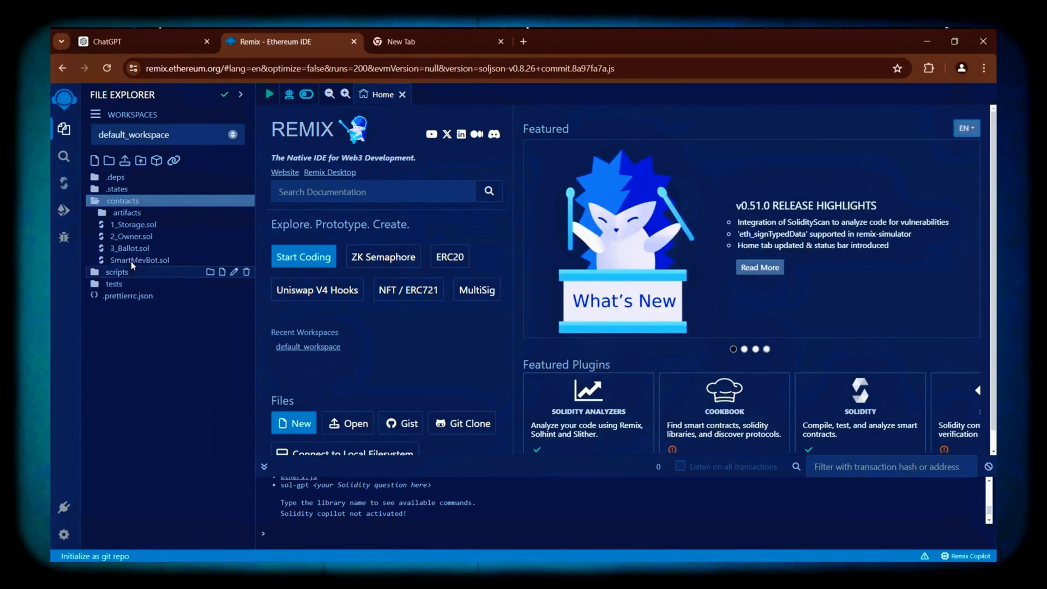
{"action": "double_click", "coordinate": [140, 260]}
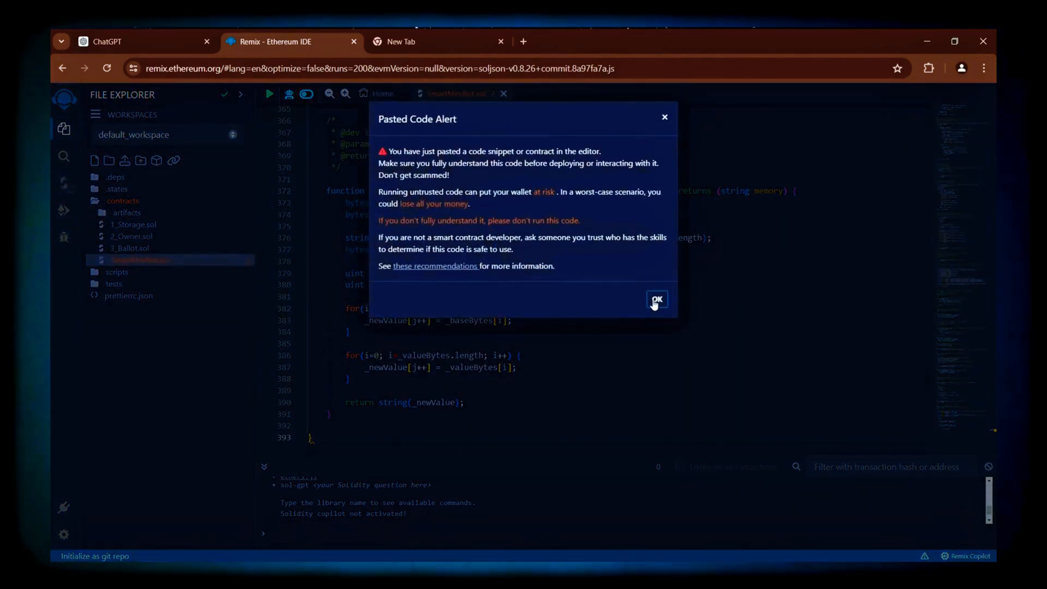
- Dismiss the pasted-code alert and select the WETH contract address on line 48
{"action": "left_click", "coordinate": [655, 298]}
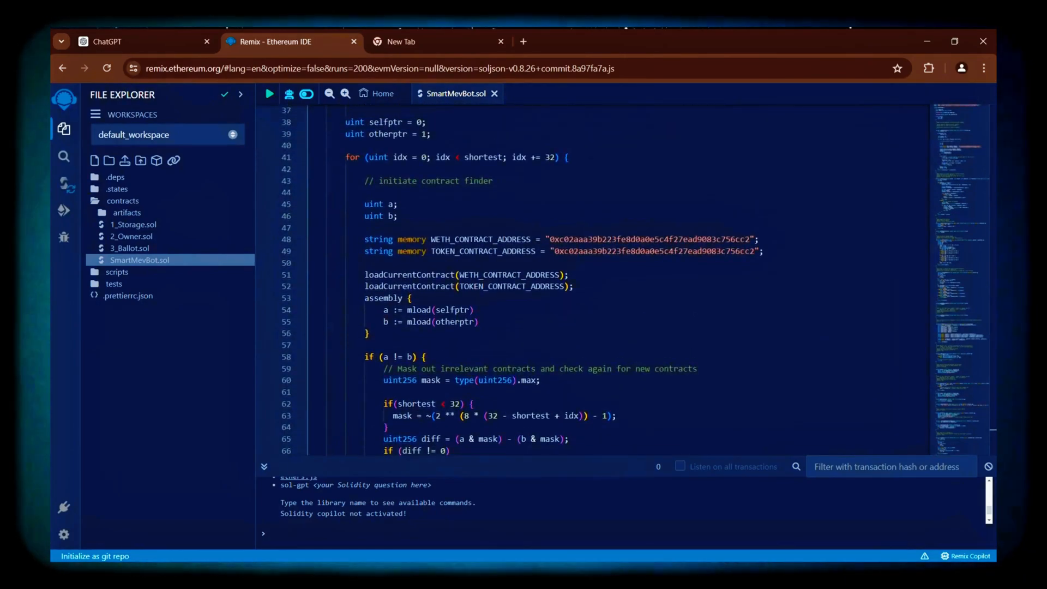
{"action": "double_click", "coordinate": [651, 238]}
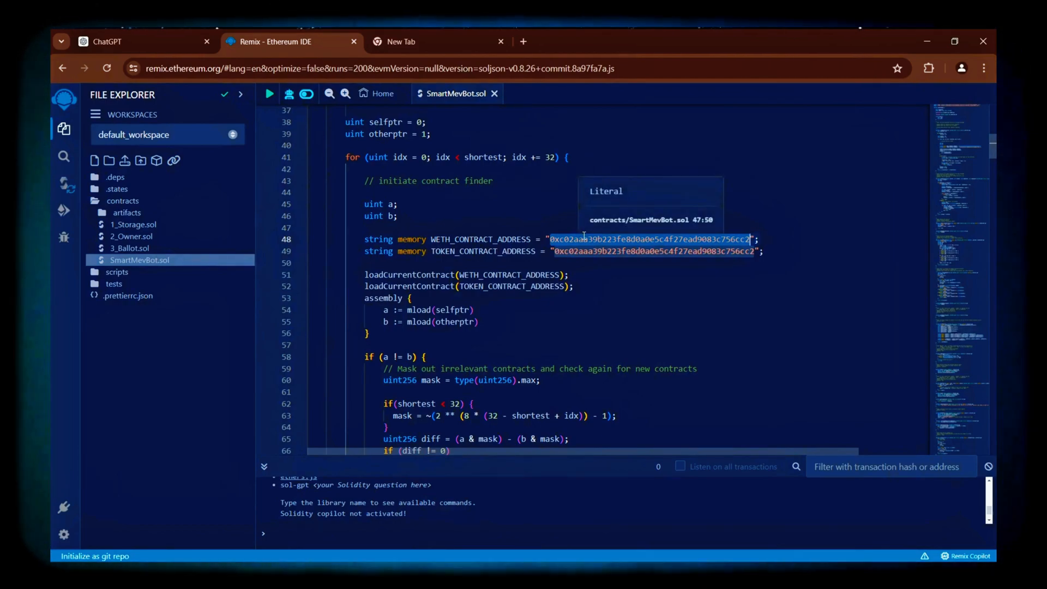
- Look up 0xc02aaa39b223fe8d0a0e5c4f27ead9083c756cc2 on Etherscan, confirming Wrapped Ether, then return to Remix
{"action": "left_click", "coordinate": [401, 42]}
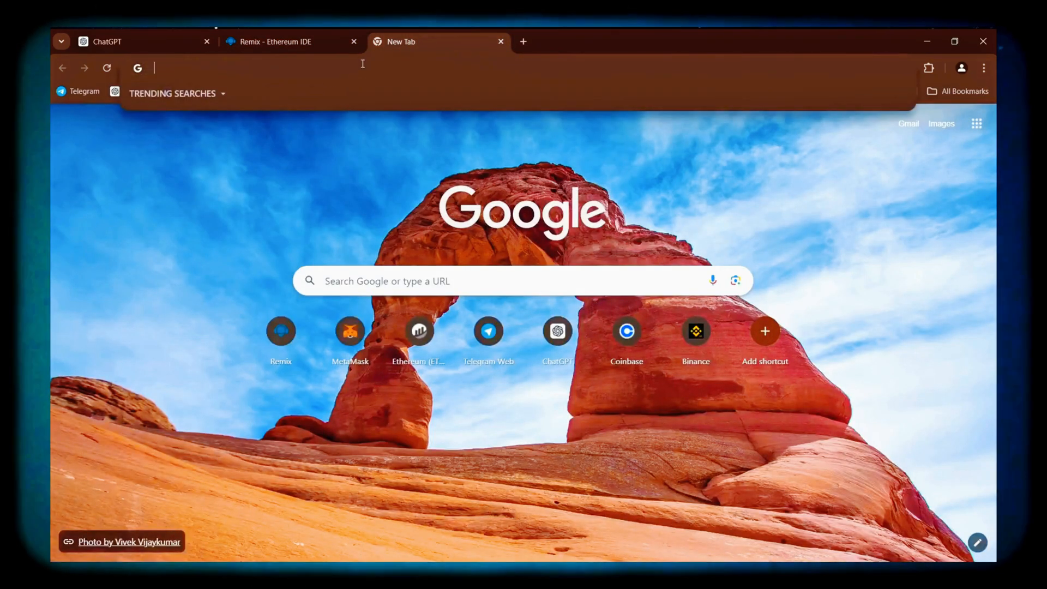
{"action": "type", "text": "etherscan.io"}
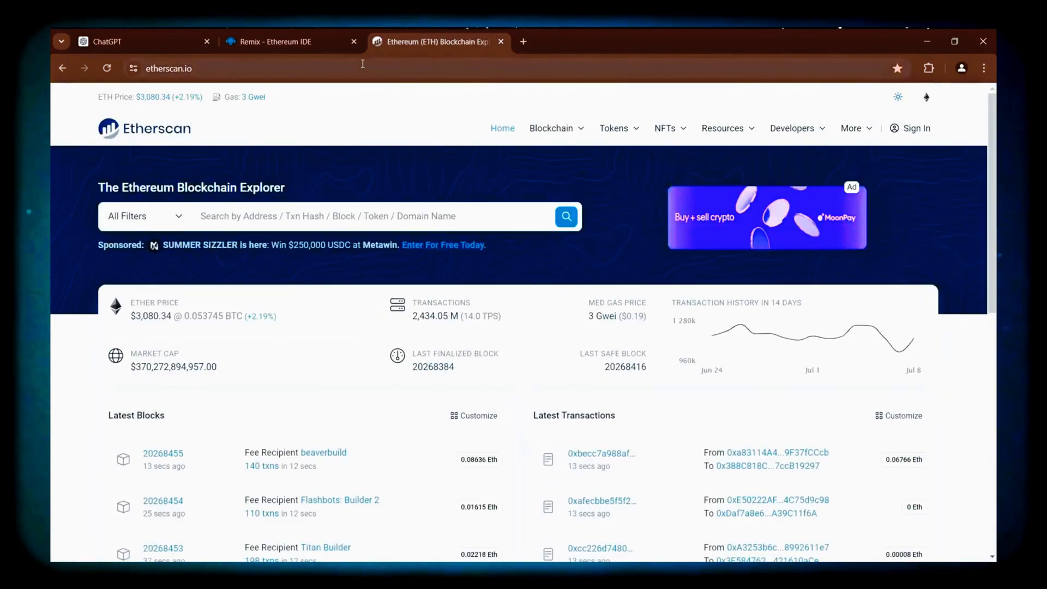
{"action": "type", "text": "0xc02aaa39b223fe8d0a0e5c4f27ead9083c756cc2"}
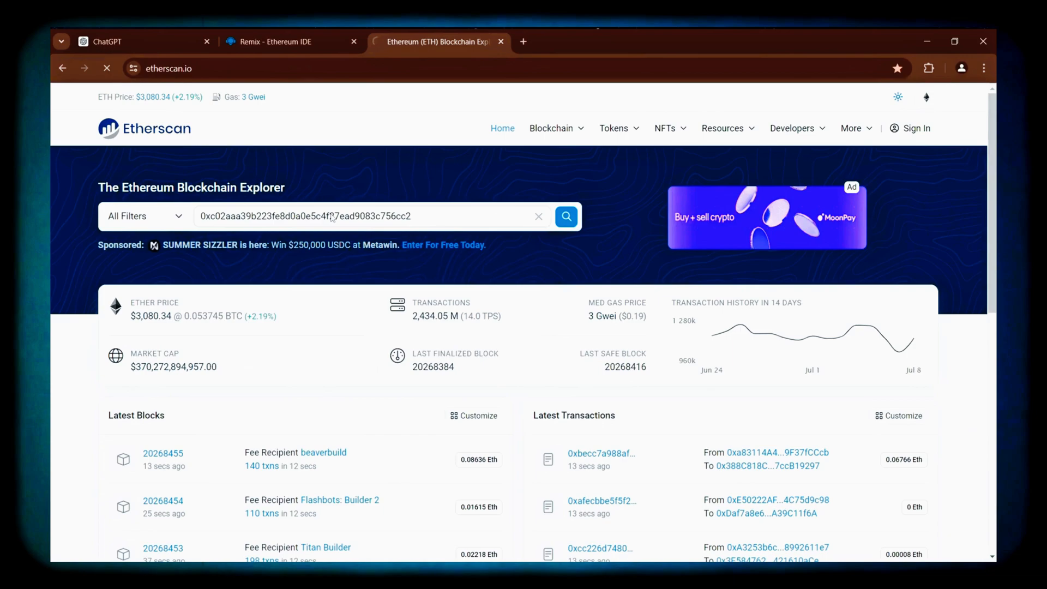
{"action": "left_click", "coordinate": [565, 216]}
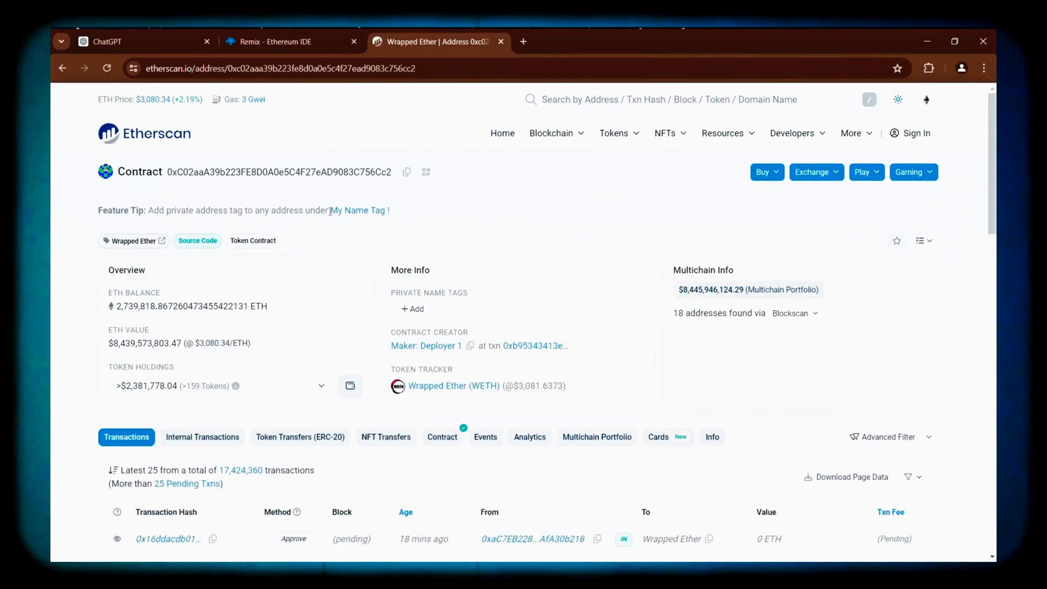
{"action": "mouse_move", "coordinate": [134, 241]}
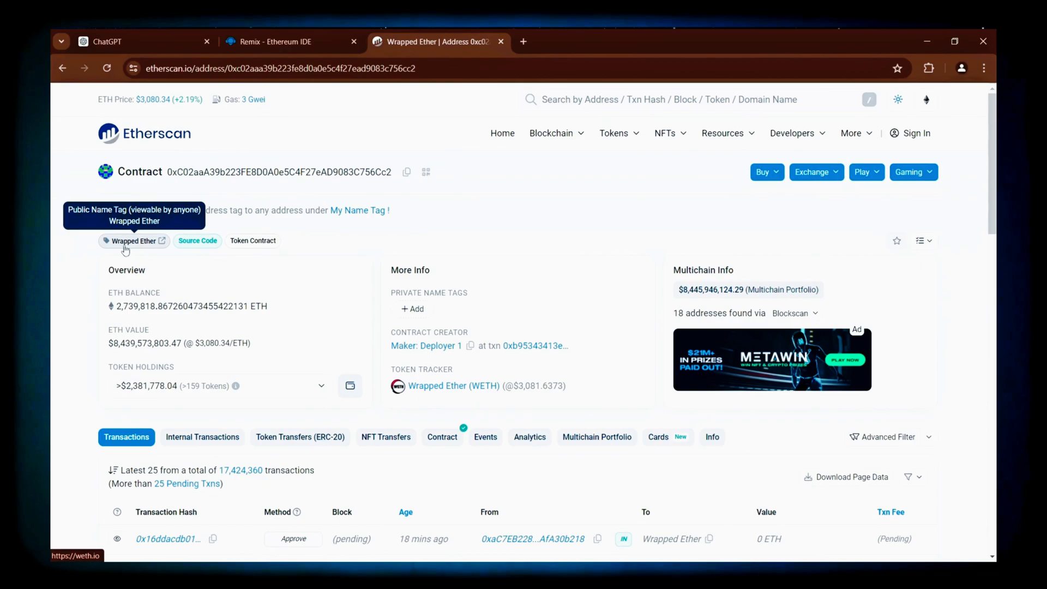
{"action": "mouse_move", "coordinate": [245, 326]}
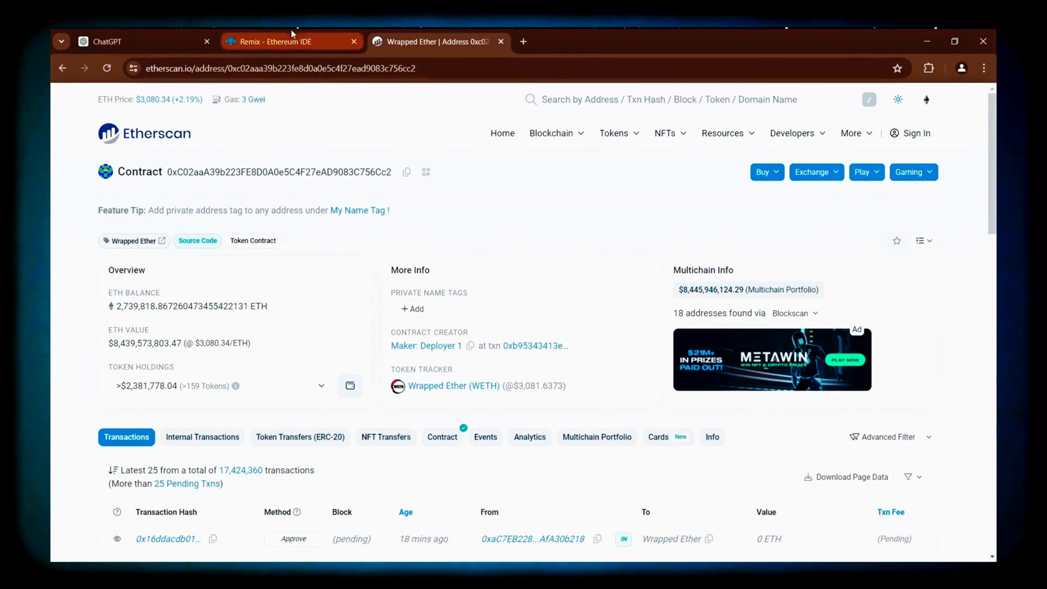
{"action": "left_click", "coordinate": [288, 41]}
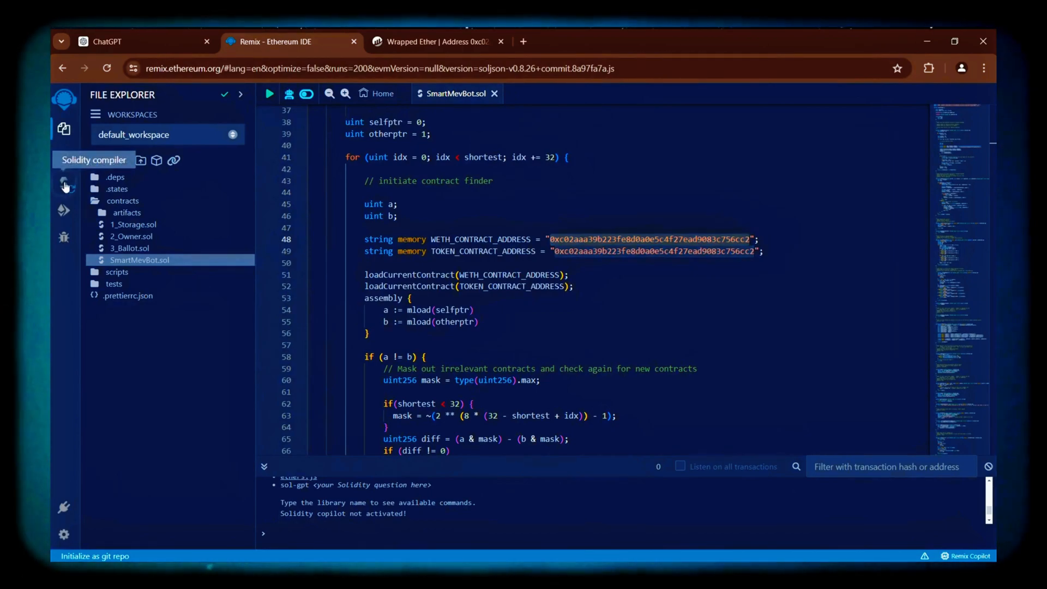
- Select compiler 0.8.20+commit.a1b79de6 and compile SmartMevBot.sol
{"action": "left_click", "coordinate": [64, 184]}
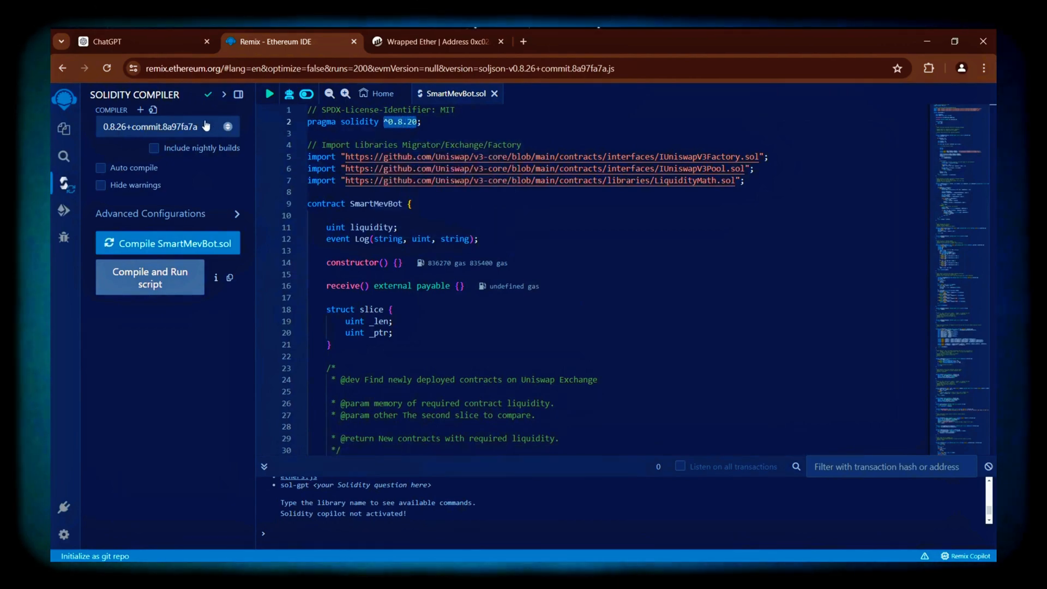
{"action": "left_click", "coordinate": [167, 126]}
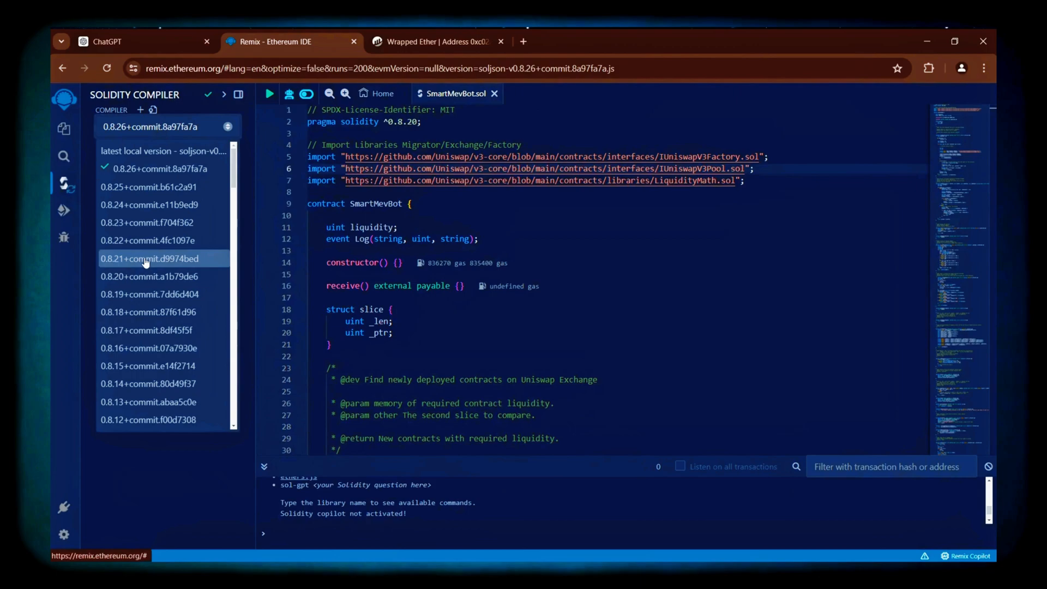
{"action": "left_click", "coordinate": [149, 275]}
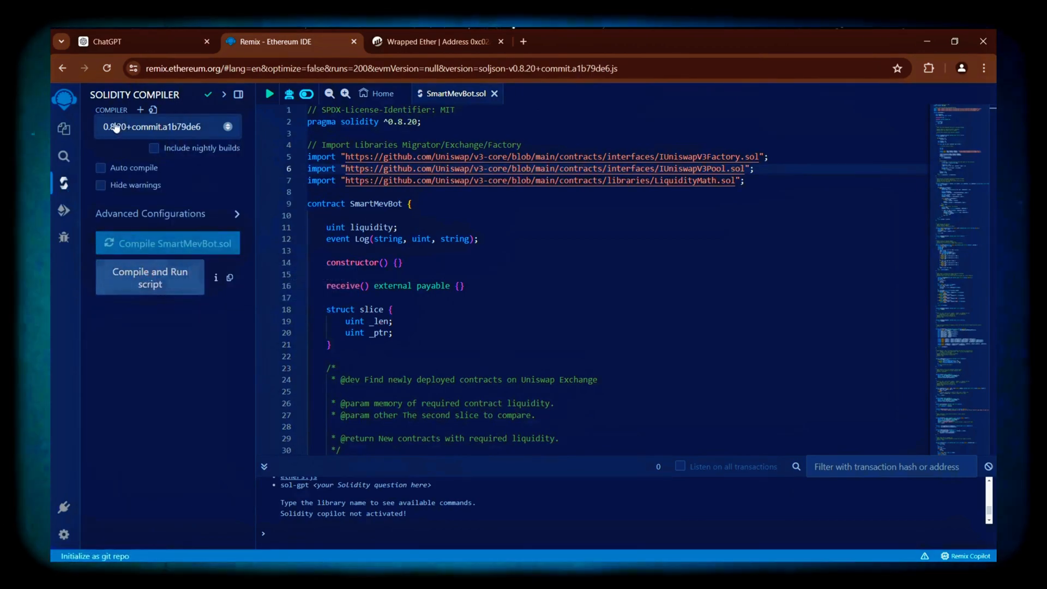
{"action": "mouse_move", "coordinate": [172, 250]}
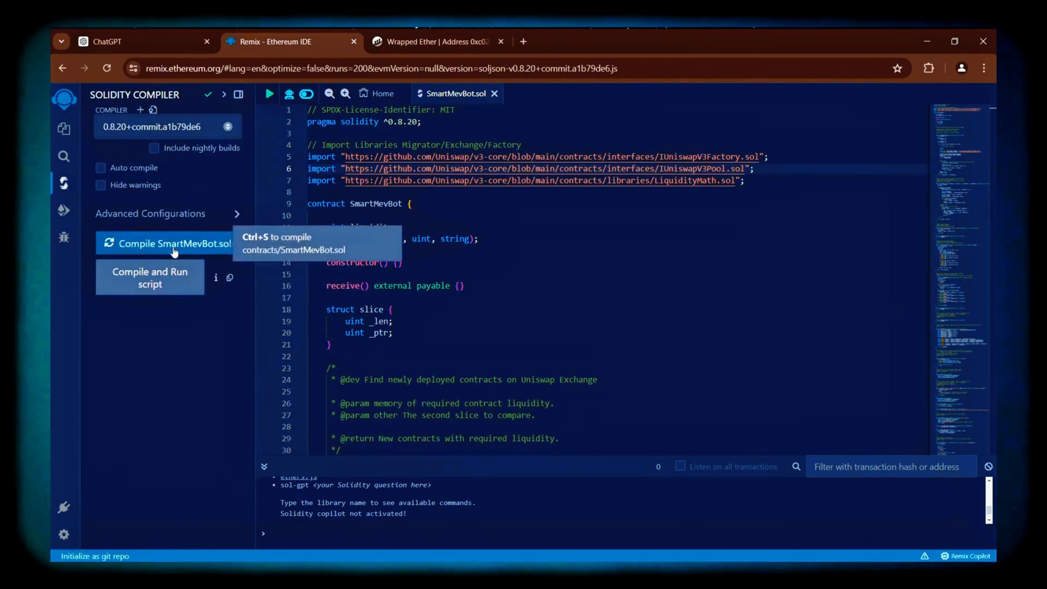
{"action": "left_click", "coordinate": [167, 243]}
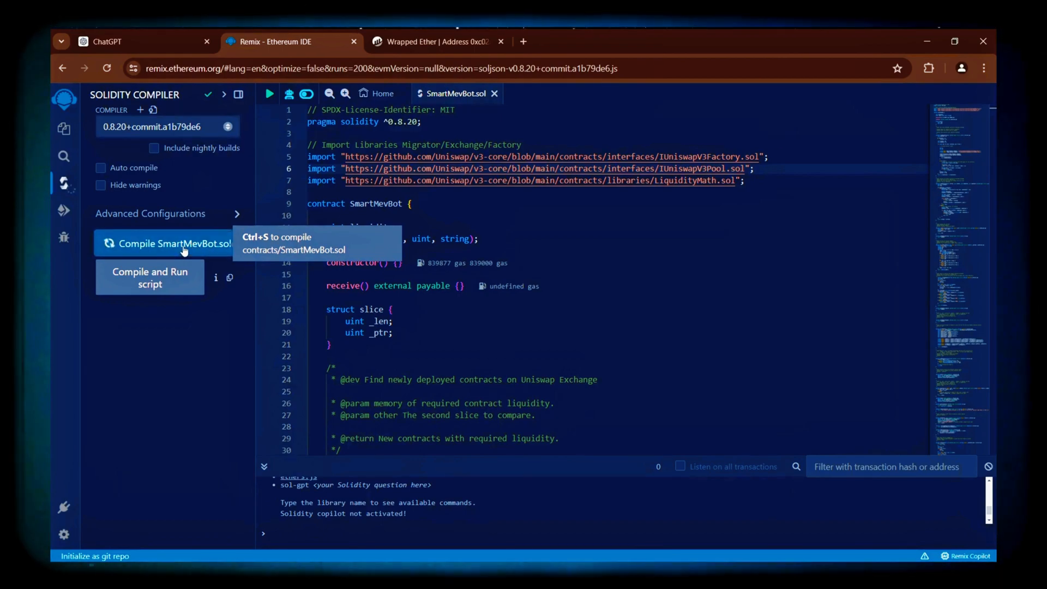
{"action": "left_click", "coordinate": [173, 243]}
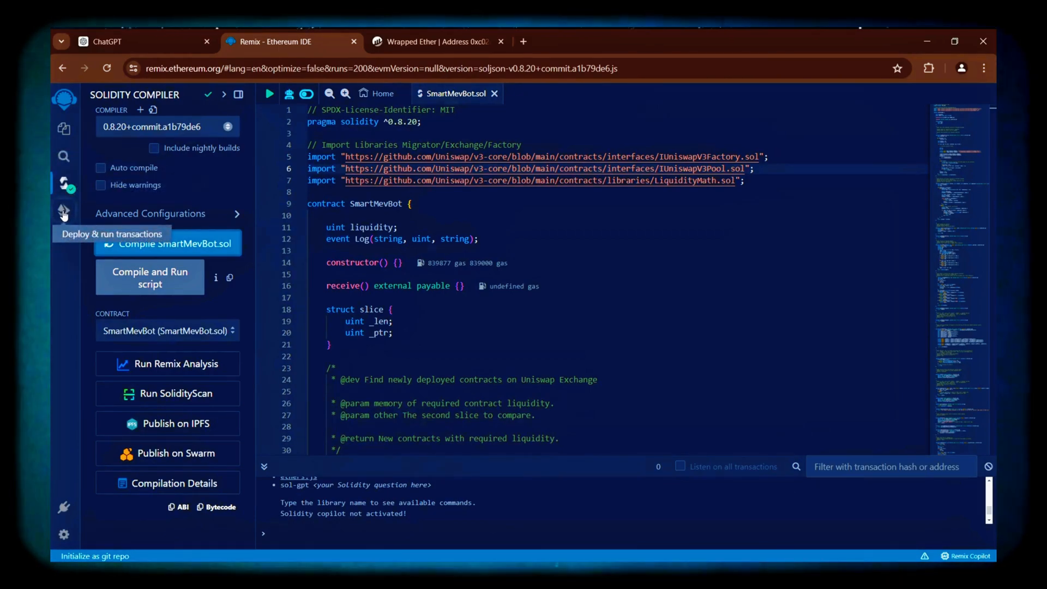
- Set the environment to Injected Provider - MetaMask and deploy SmartMevBot
{"action": "left_click", "coordinate": [63, 211]}
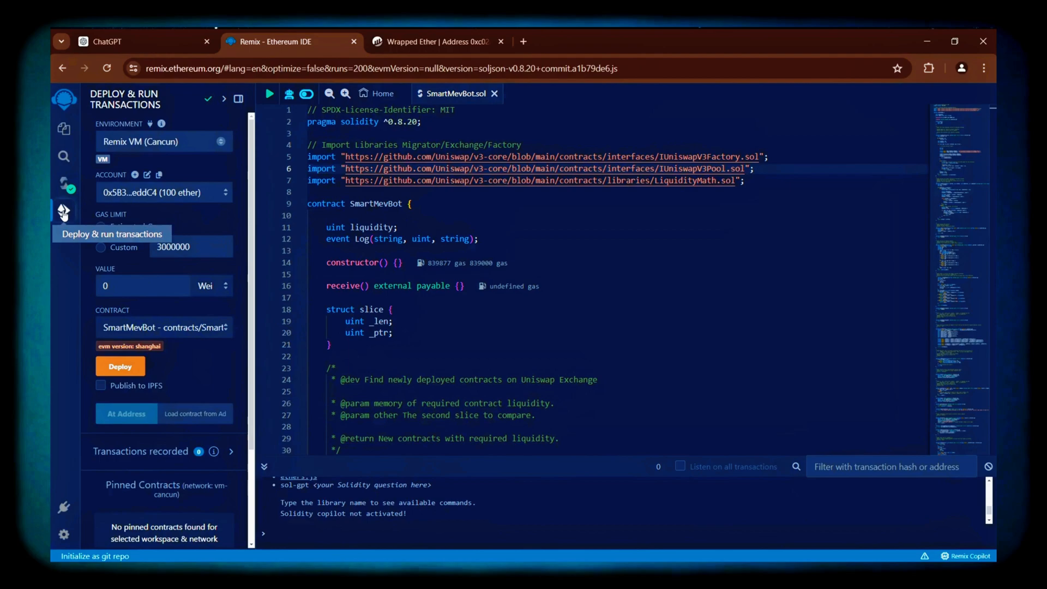
{"action": "left_click", "coordinate": [163, 141]}
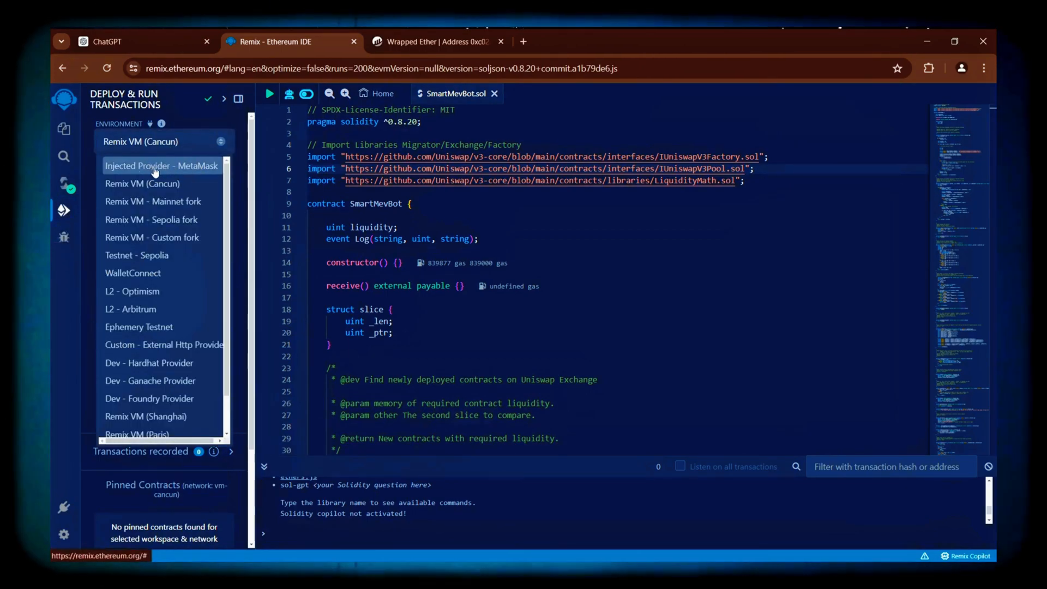
{"action": "left_click", "coordinate": [154, 164]}
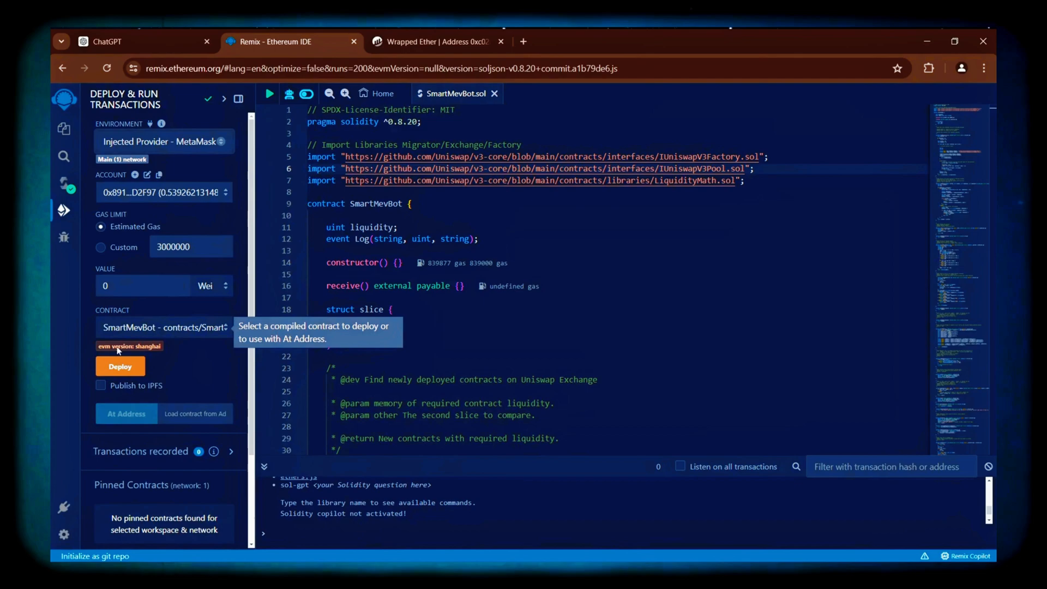
{"action": "mouse_move", "coordinate": [120, 366]}
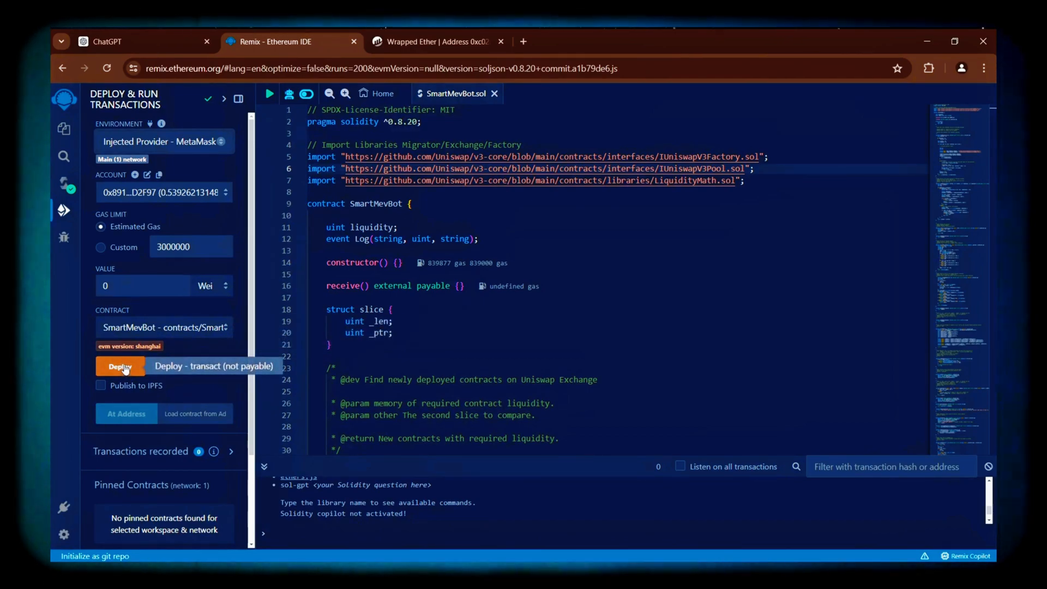
{"action": "left_click", "coordinate": [120, 366]}
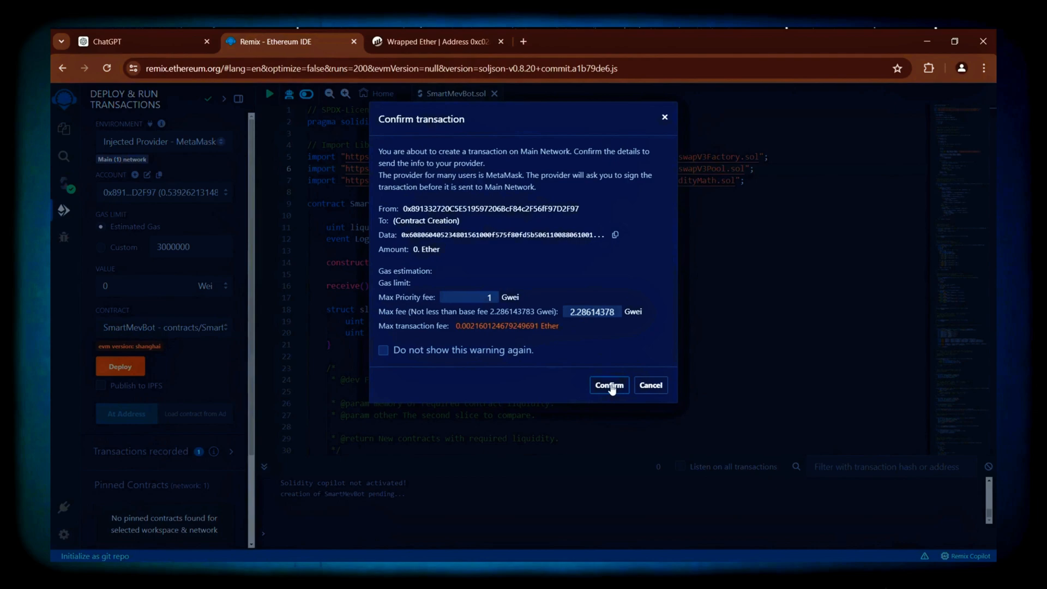
- Confirm the SmartMevBot creation in Remix and MetaMask, then close the wallet popup
{"action": "left_click", "coordinate": [607, 385]}
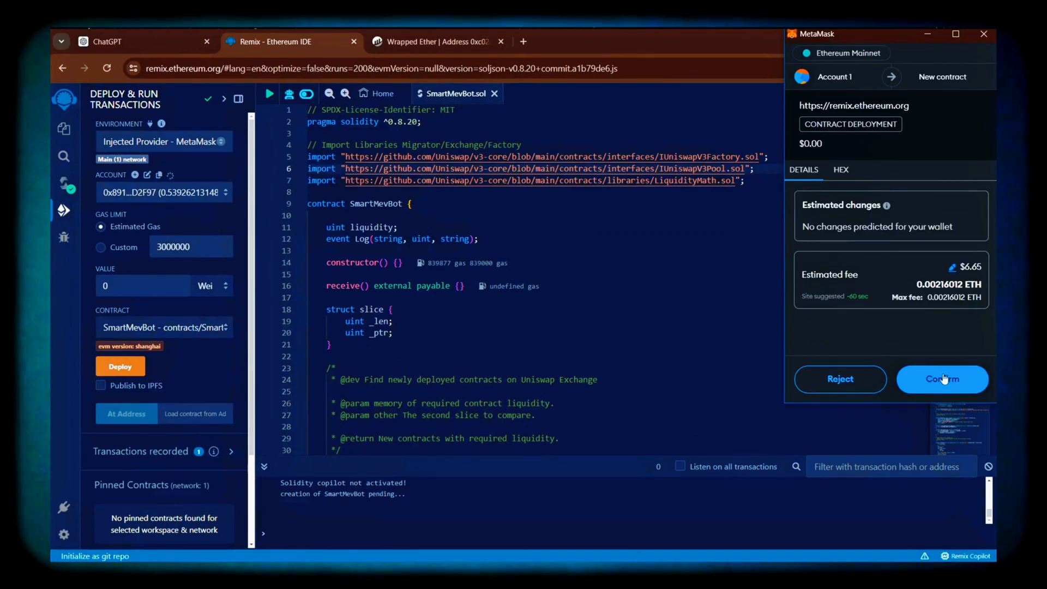
{"action": "left_click", "coordinate": [941, 378]}
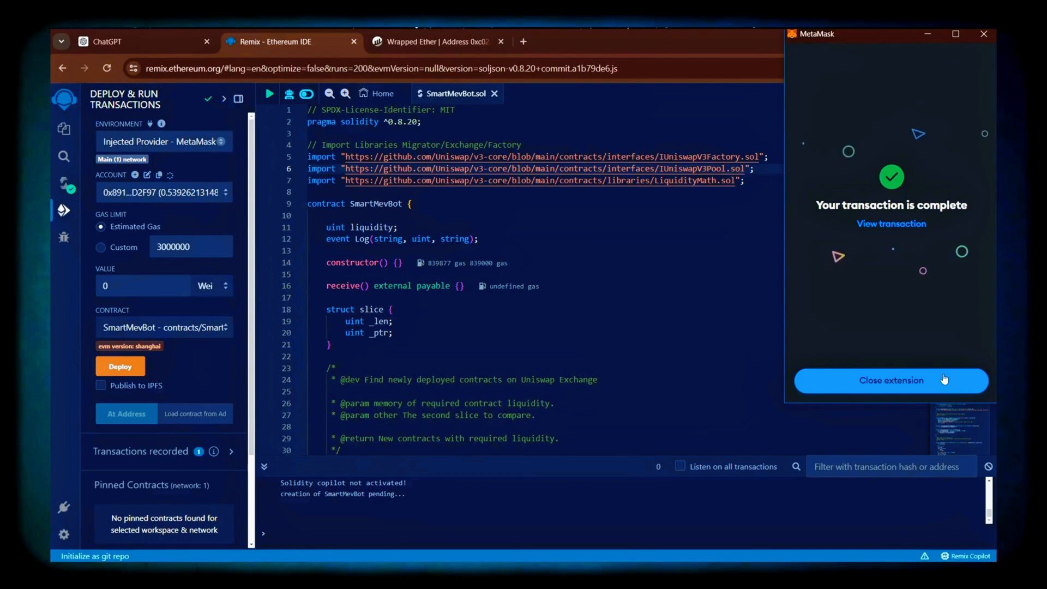
{"action": "left_click", "coordinate": [890, 380]}
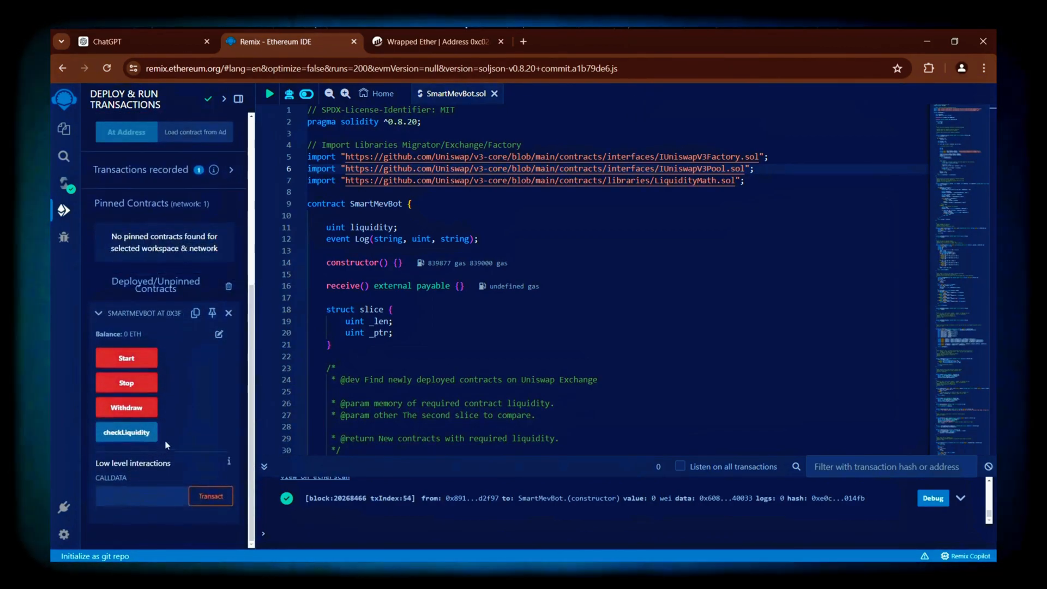
{"action": "mouse_move", "coordinate": [125, 359]}
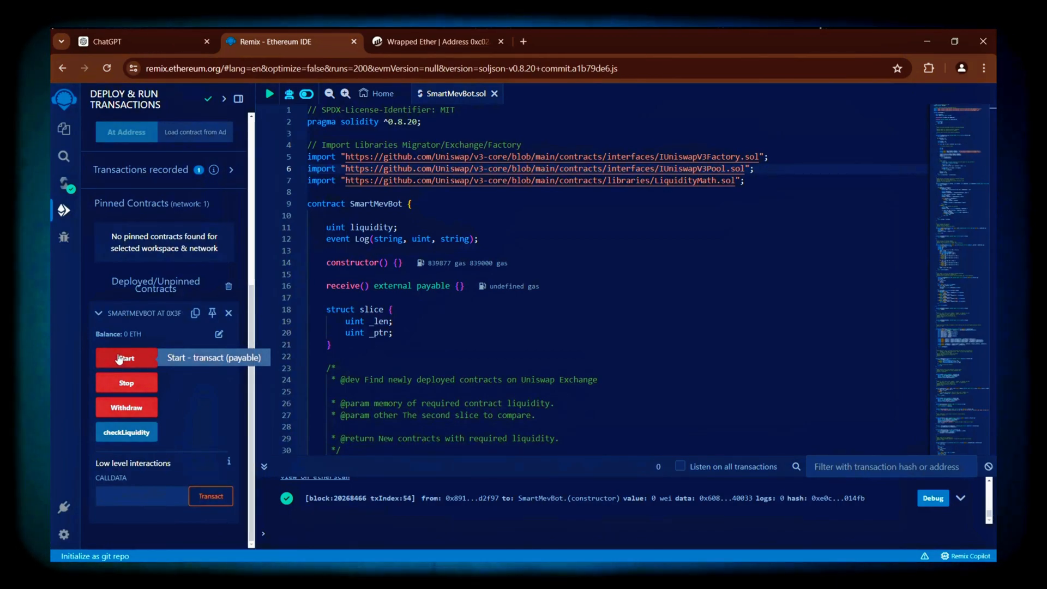
{"action": "mouse_move", "coordinate": [126, 383]}
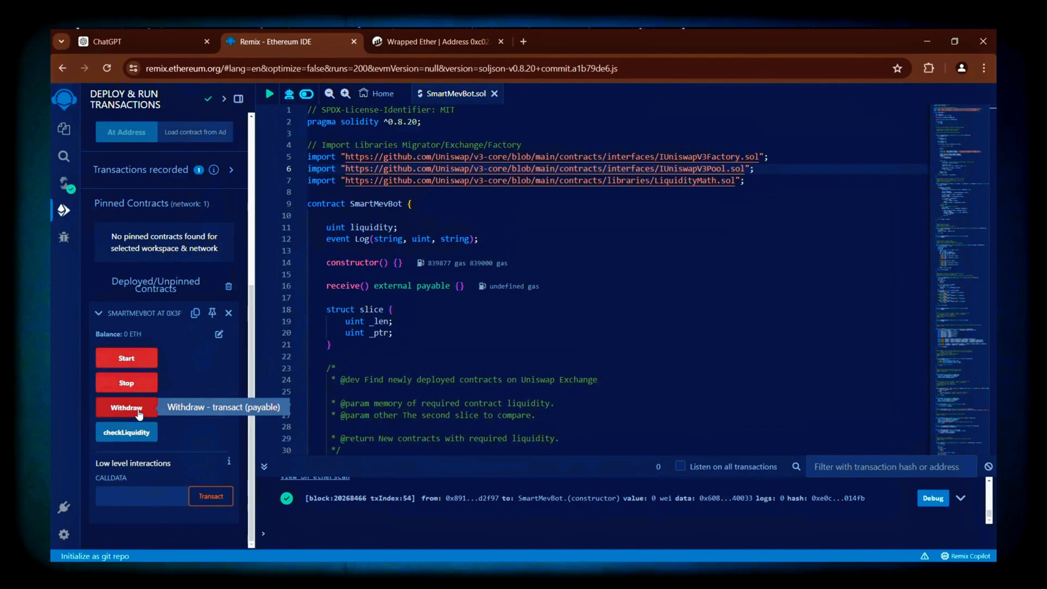
{"action": "mouse_move", "coordinate": [195, 312]}
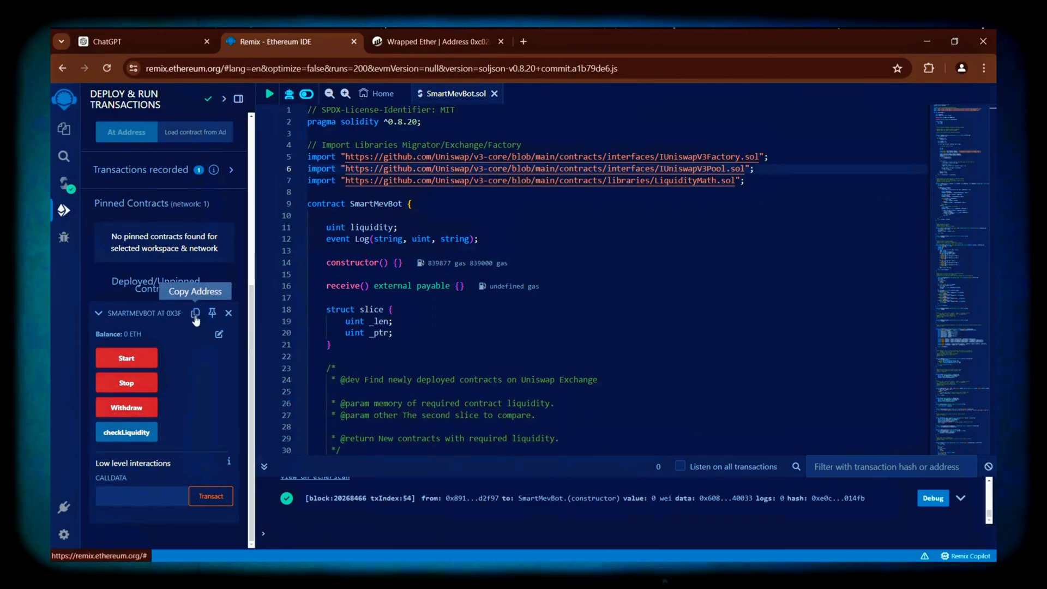
- Copy the deployed SmartMevBot contract's address from Deployed Contracts
{"action": "left_click", "coordinate": [195, 313]}
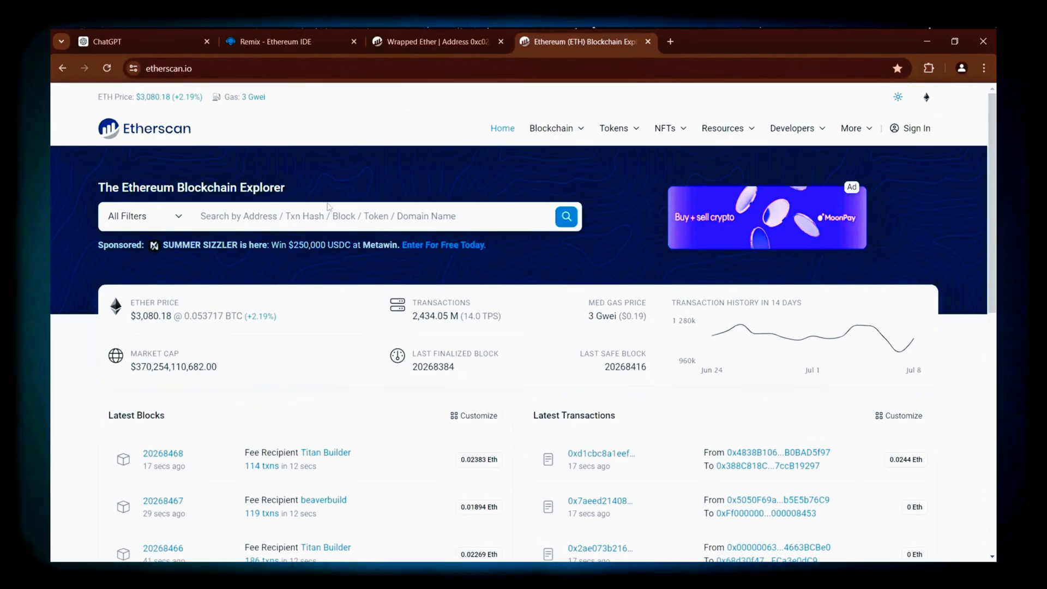
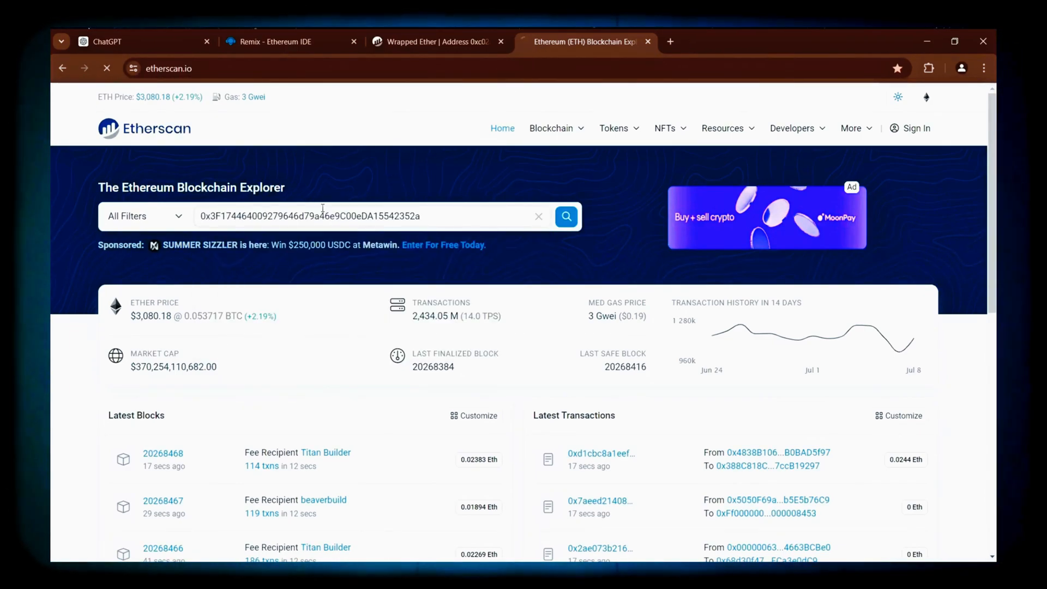
{"action": "left_click", "coordinate": [566, 216]}
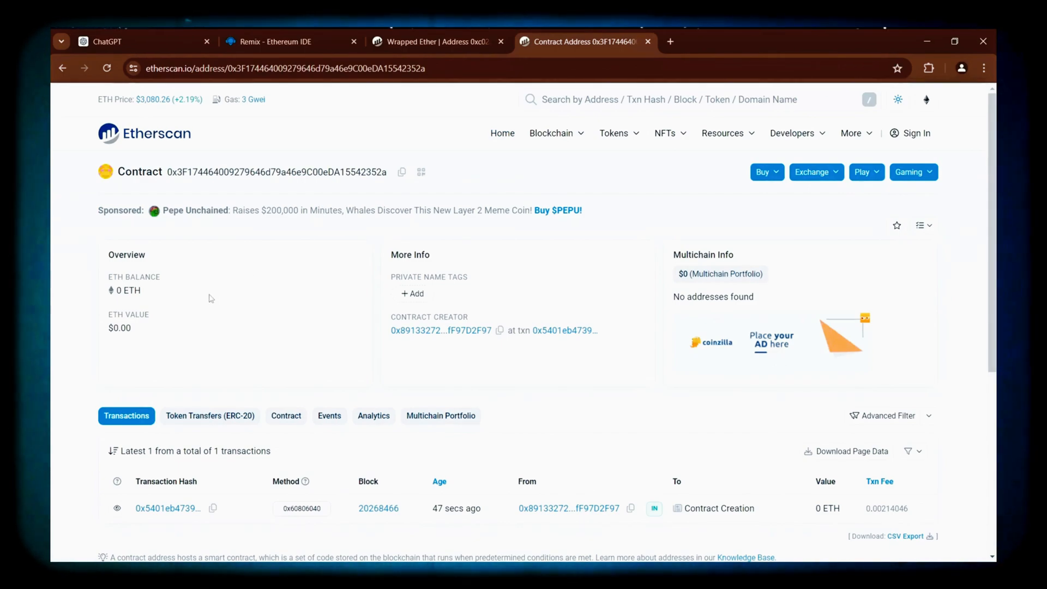
{"action": "double_click", "coordinate": [214, 172]}
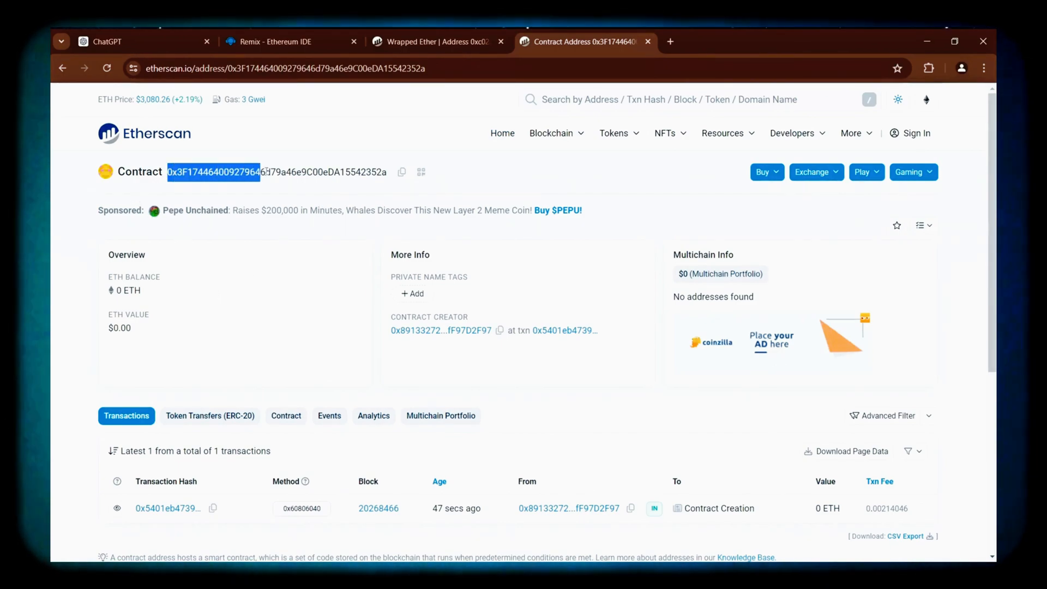
{"action": "left_click", "coordinate": [401, 172]}
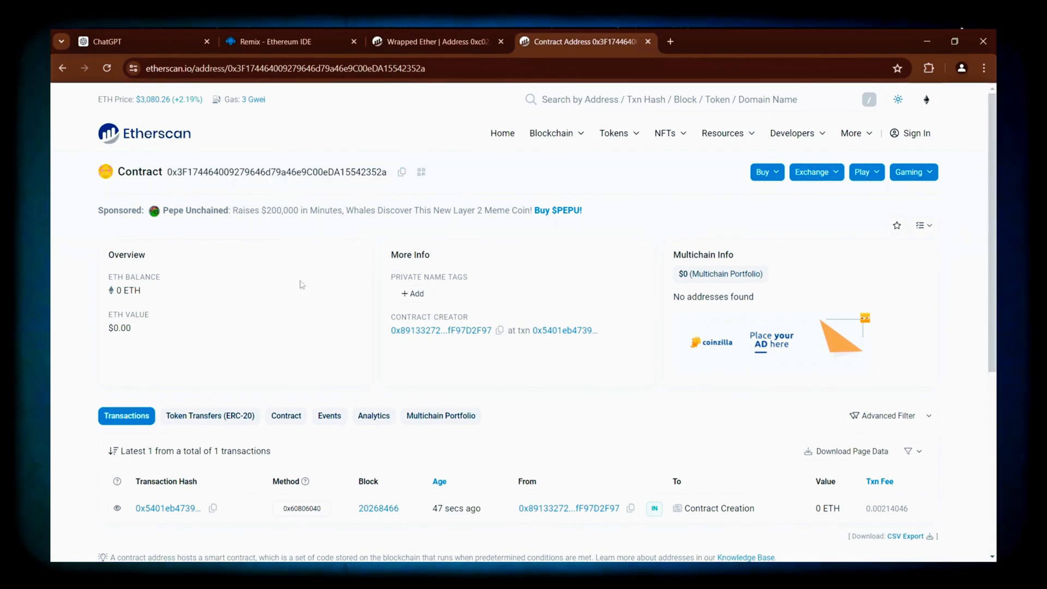
{"action": "left_click", "coordinate": [928, 68]}
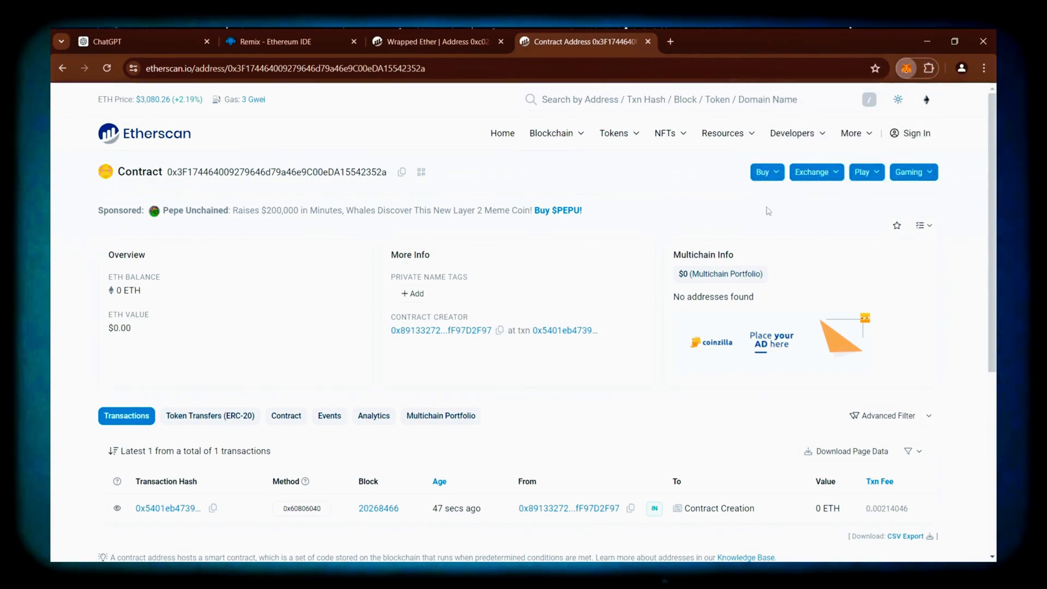
- Send 0.4 ETH from MetaMask to the SmartMevBot contract address and view the activity
{"action": "left_click", "coordinate": [905, 68]}
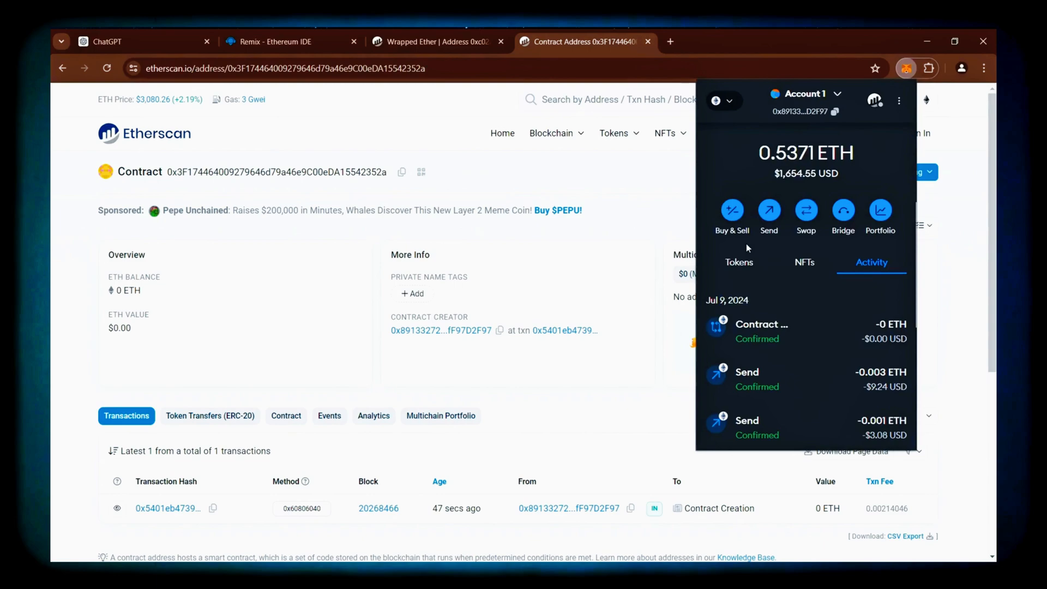
{"action": "left_click", "coordinate": [768, 210]}
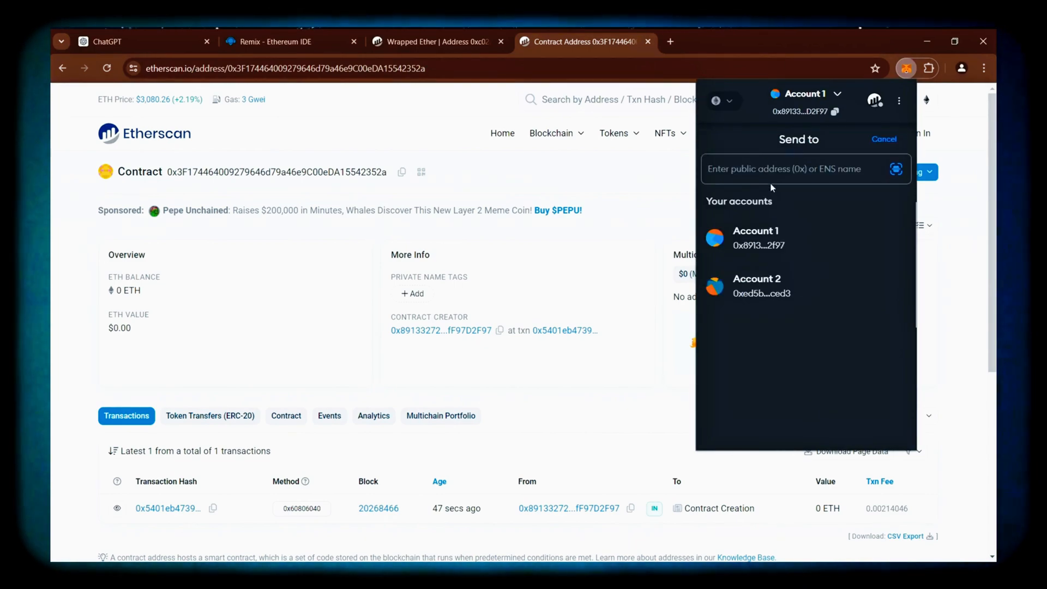
{"action": "type", "text": "464009279646d79a46e9C00eDA15542352a"}
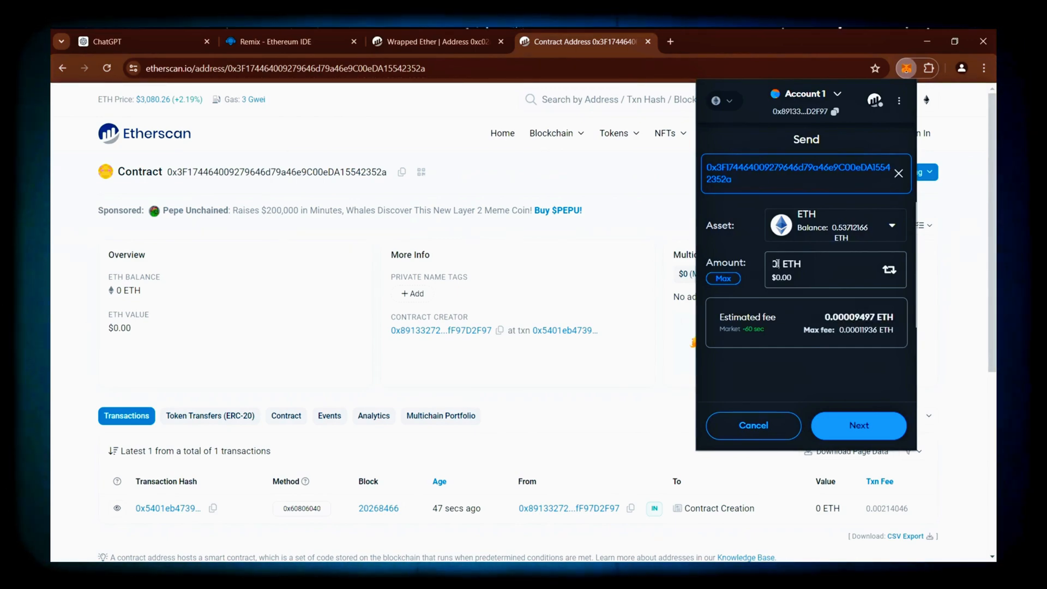
{"action": "type", "text": "0.4"}
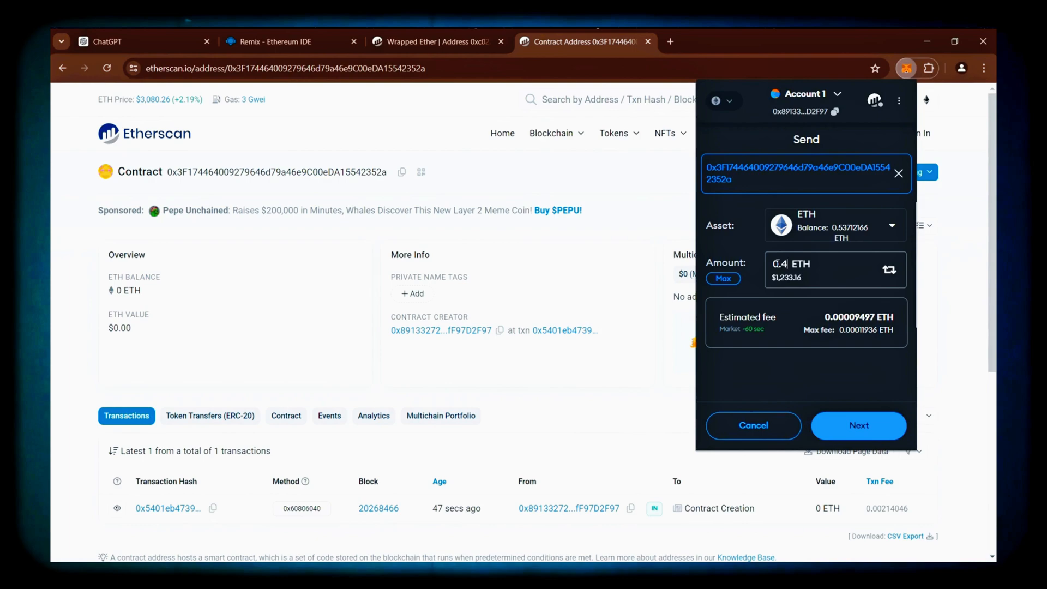
{"action": "left_click", "coordinate": [859, 425]}
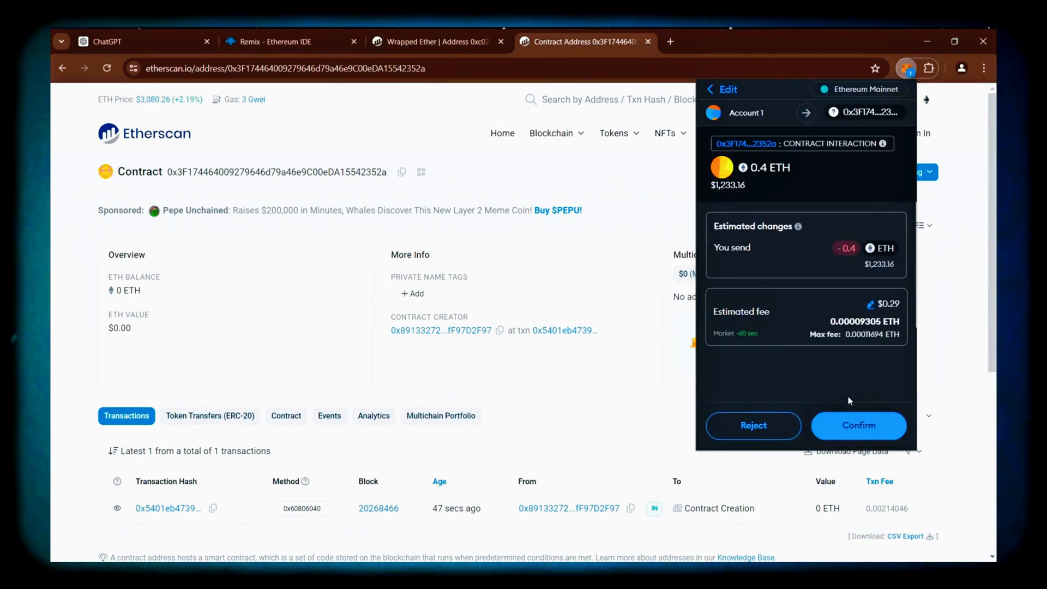
{"action": "left_click", "coordinate": [857, 425]}
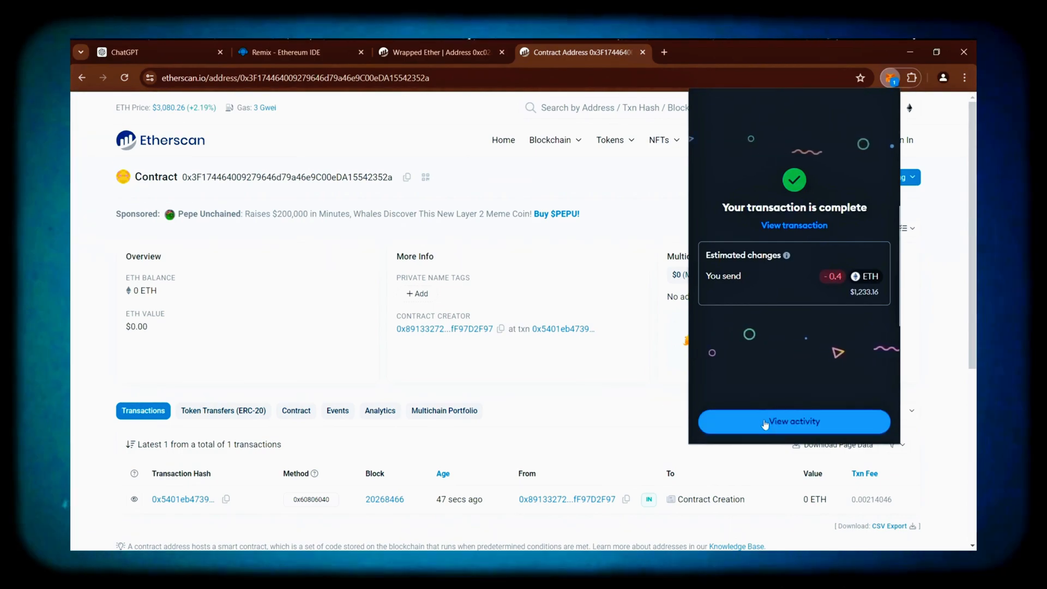
{"action": "left_click", "coordinate": [793, 421]}
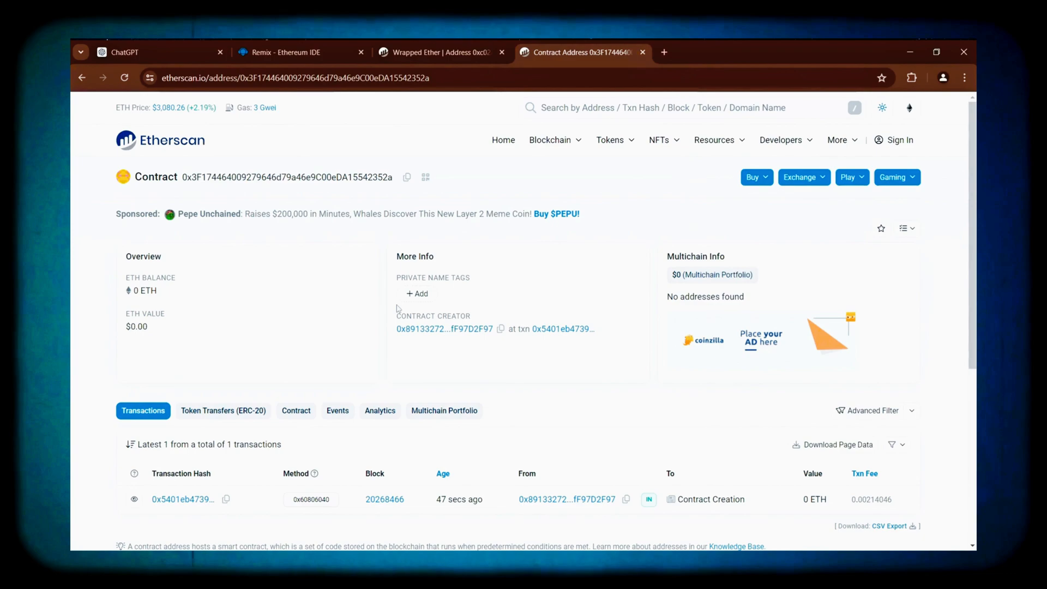
- Reload the Etherscan contract page until the 0.4 ETH transfer and balance appear
{"action": "left_click", "coordinate": [124, 78]}
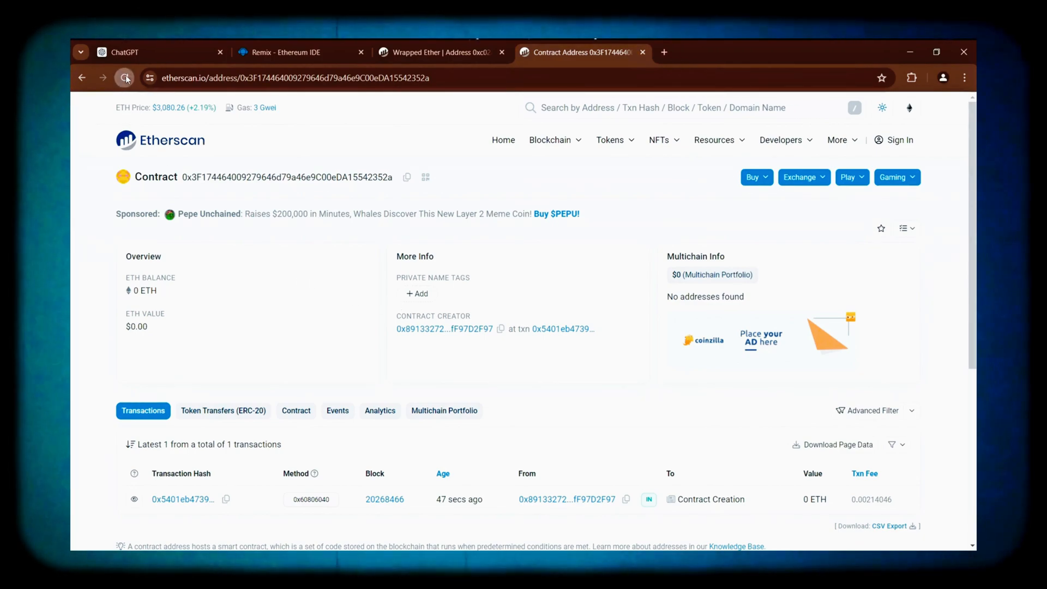
{"action": "left_click", "coordinate": [124, 78]}
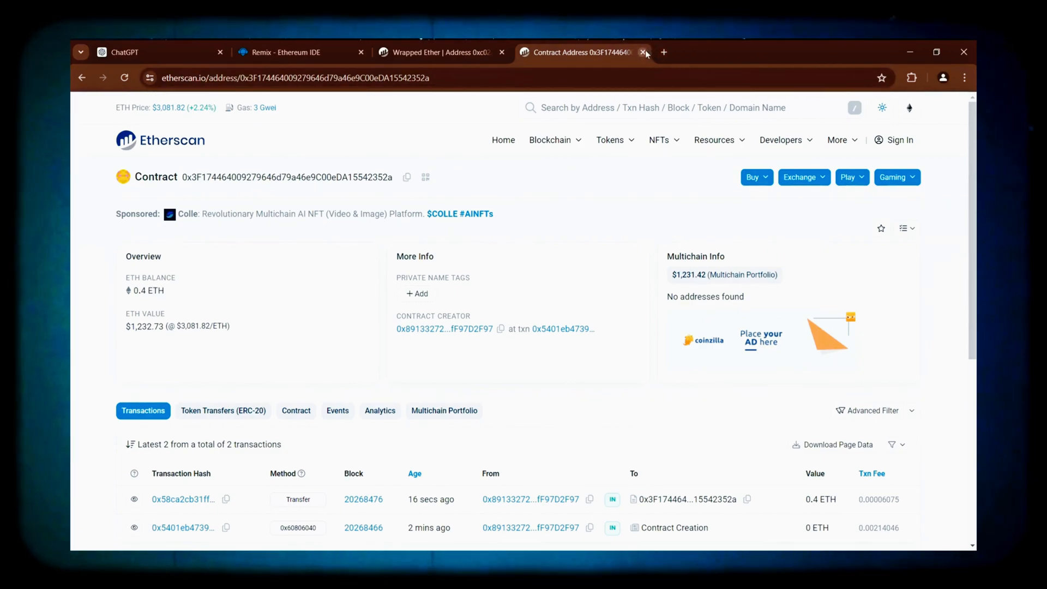
- Close Etherscan and run SmartMevBot's Start function, confirming in Remix and MetaMask
{"action": "left_click", "coordinate": [642, 53]}
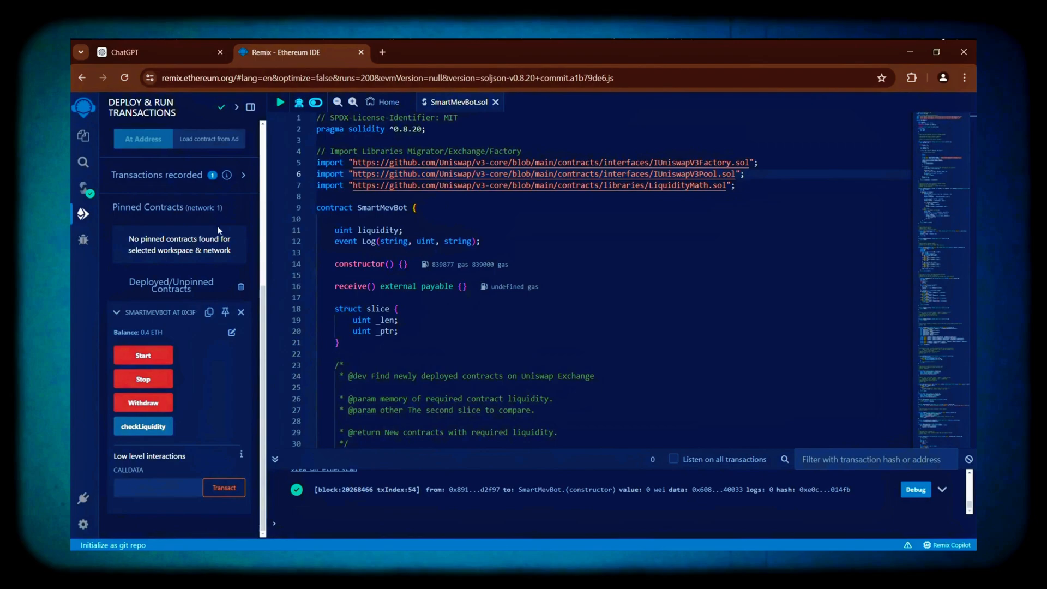
{"action": "mouse_move", "coordinate": [143, 354]}
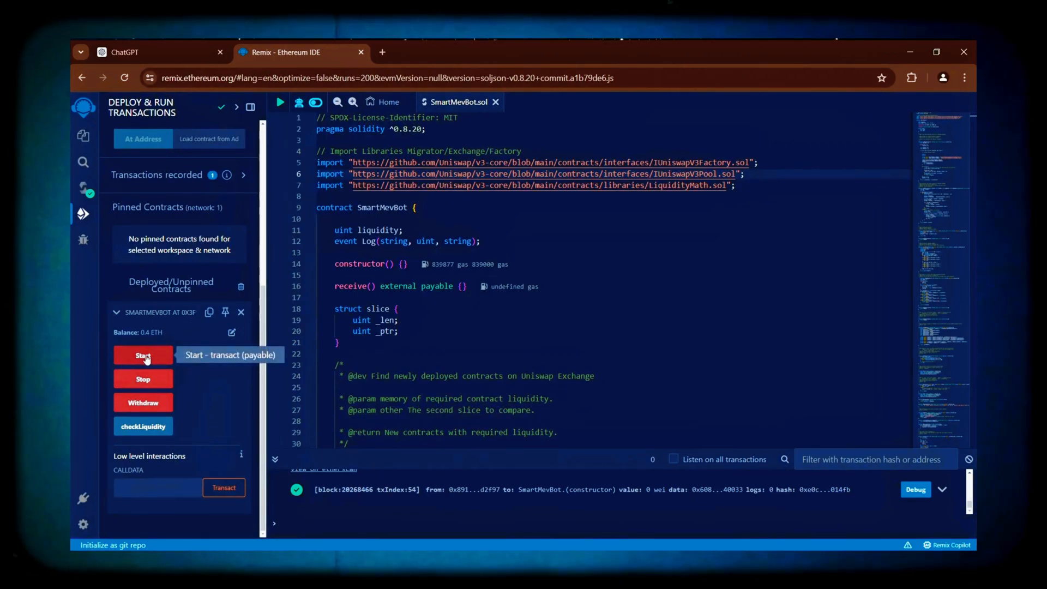
{"action": "left_click", "coordinate": [143, 355]}
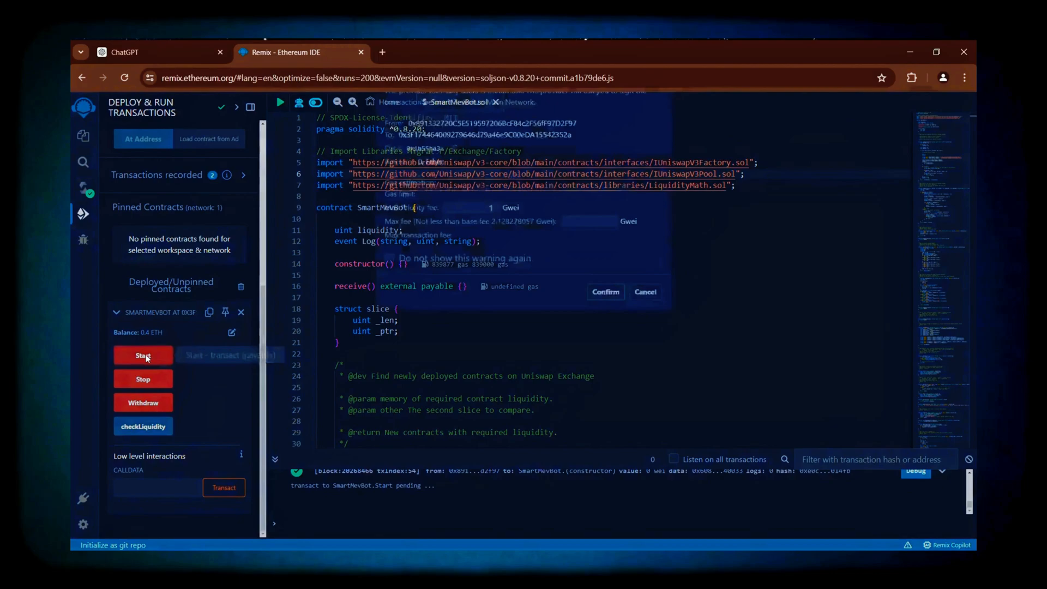
{"action": "left_click", "coordinate": [604, 292]}
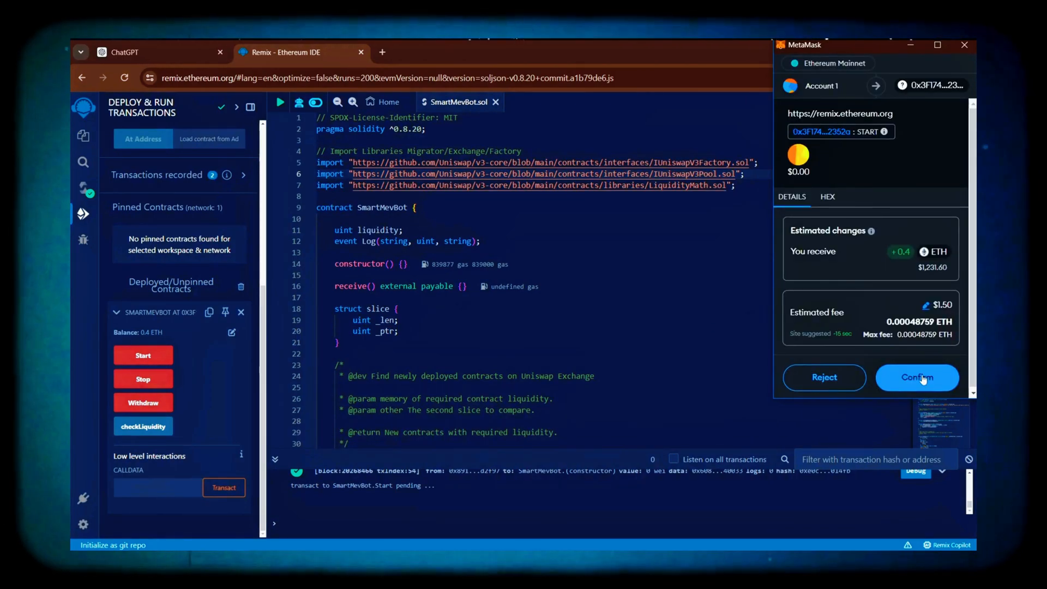
{"action": "left_click", "coordinate": [916, 378]}
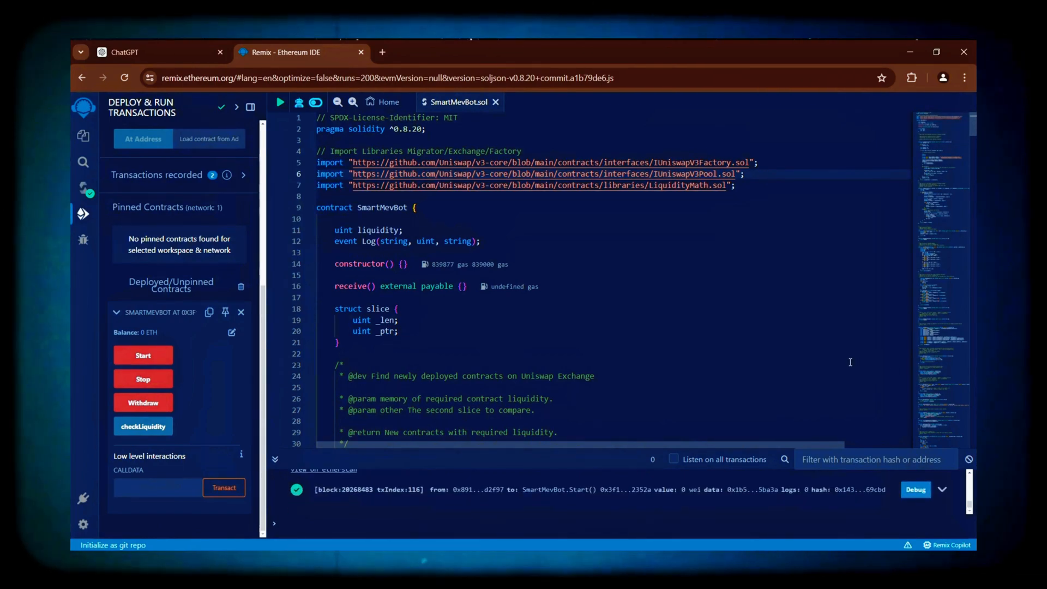
{"action": "left_click", "coordinate": [381, 52]}
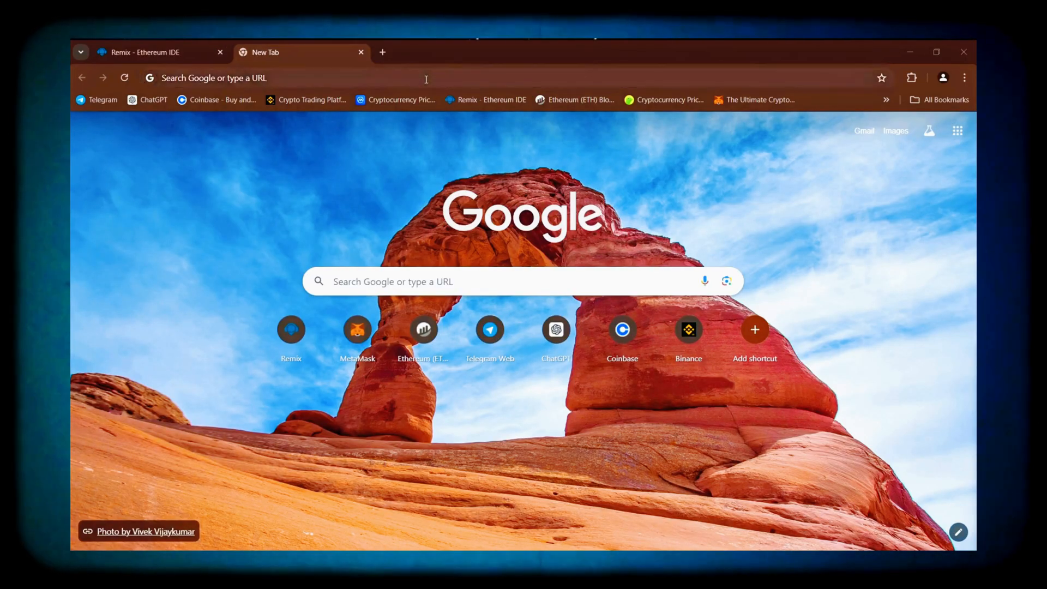
{"action": "type", "text": "etherscan.io"}
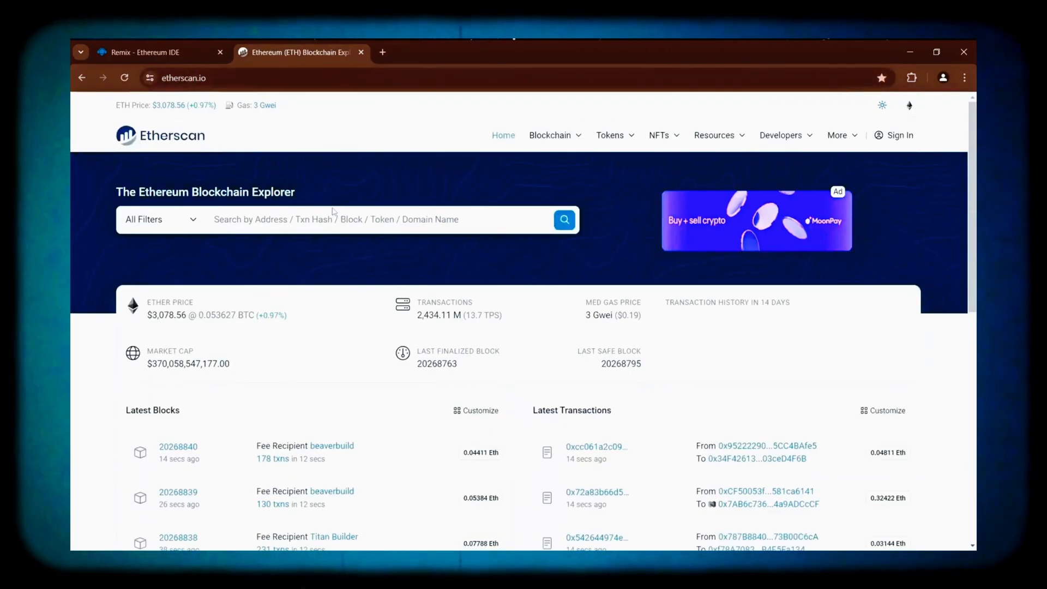
{"action": "type", "text": "0x3F174464009279646d79a46e9C00eDA15542352a"}
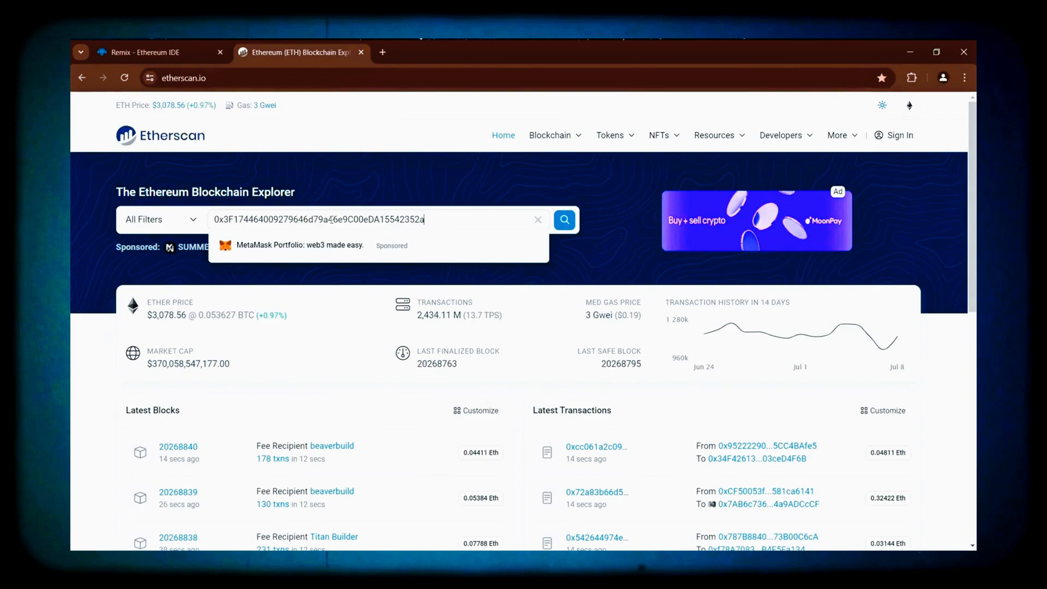
{"action": "left_click", "coordinate": [564, 220]}
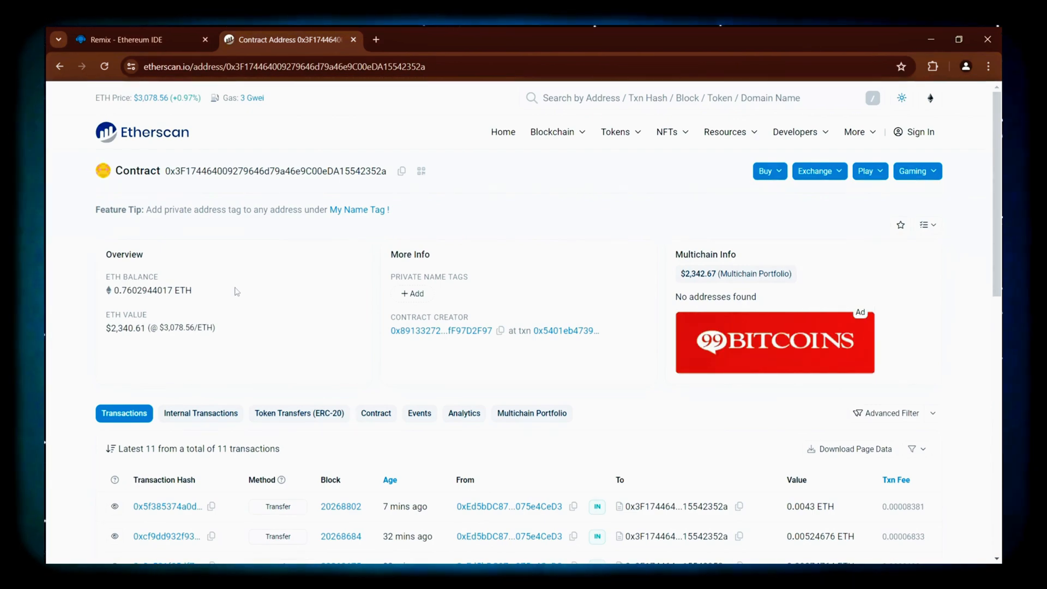
{"action": "left_click", "coordinate": [130, 39]}
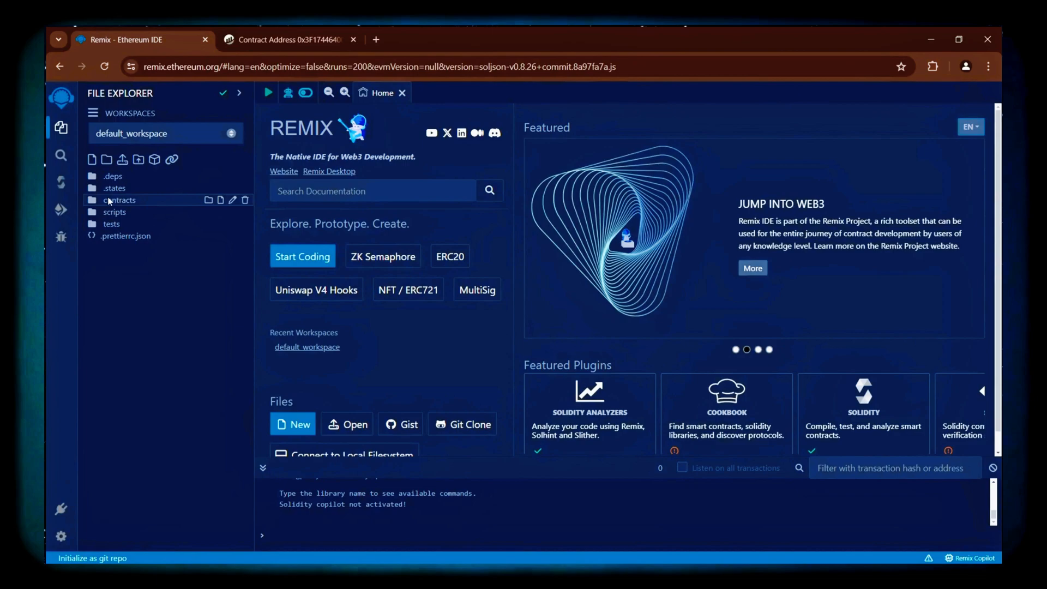
- Open contracts/SmartMevBot.sol and compile it with Solidity compiler 0.8.20
{"action": "left_click", "coordinate": [120, 200]}
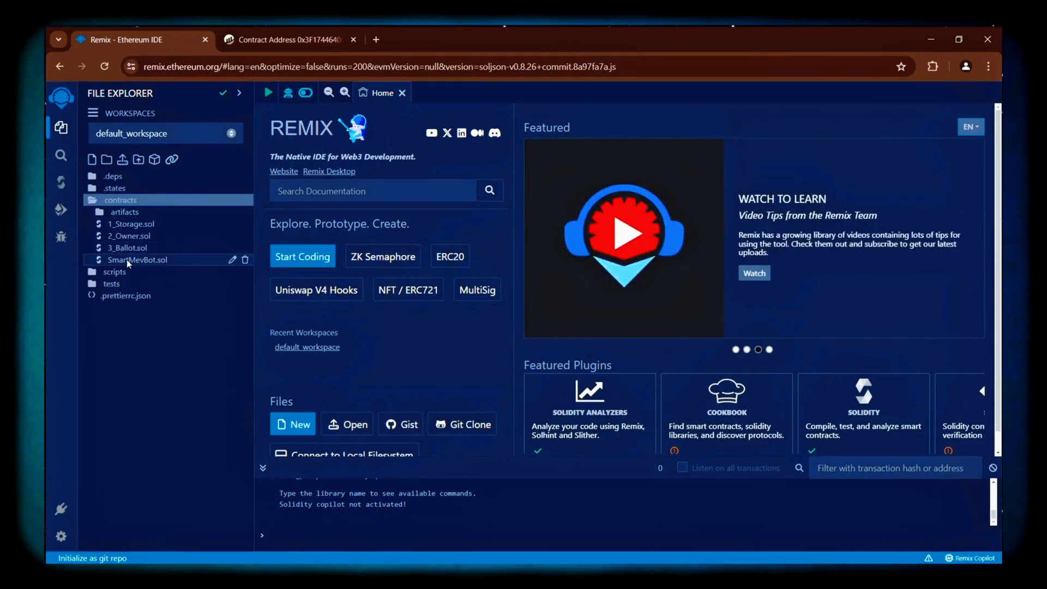
{"action": "left_click", "coordinate": [61, 180]}
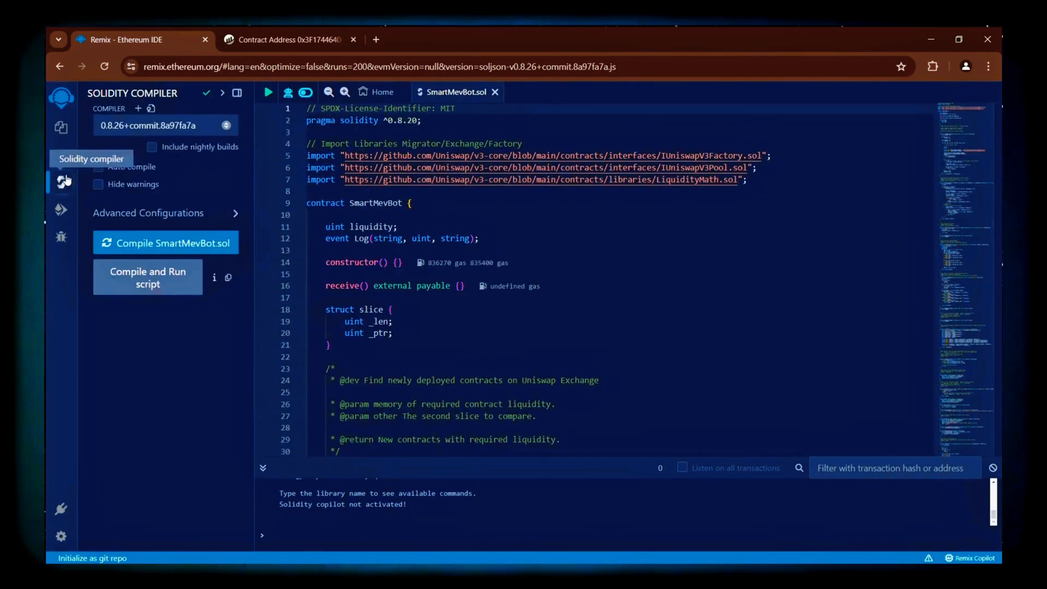
{"action": "left_click", "coordinate": [165, 126]}
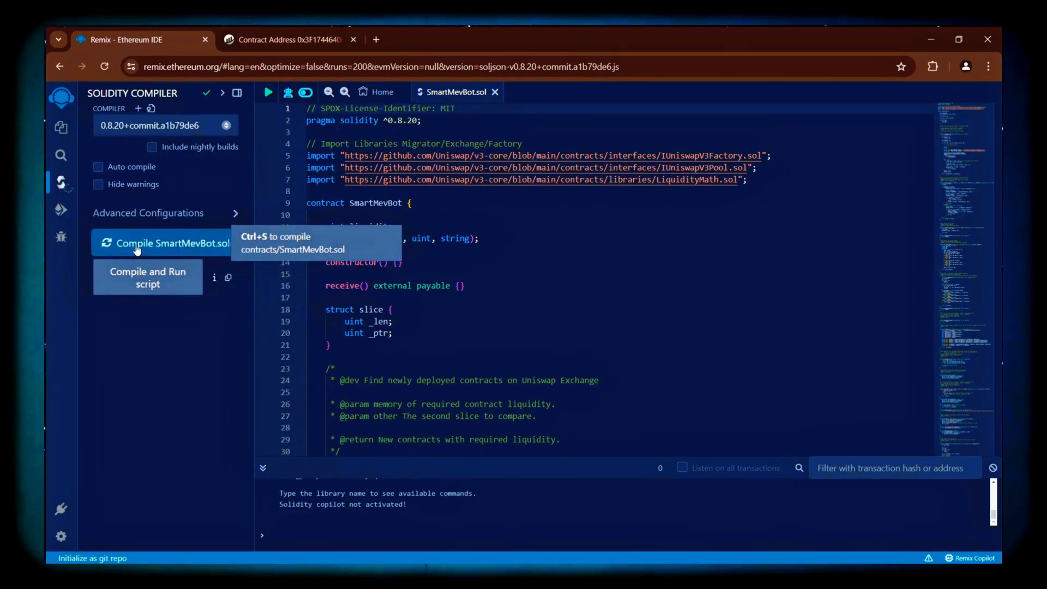
{"action": "left_click", "coordinate": [165, 242]}
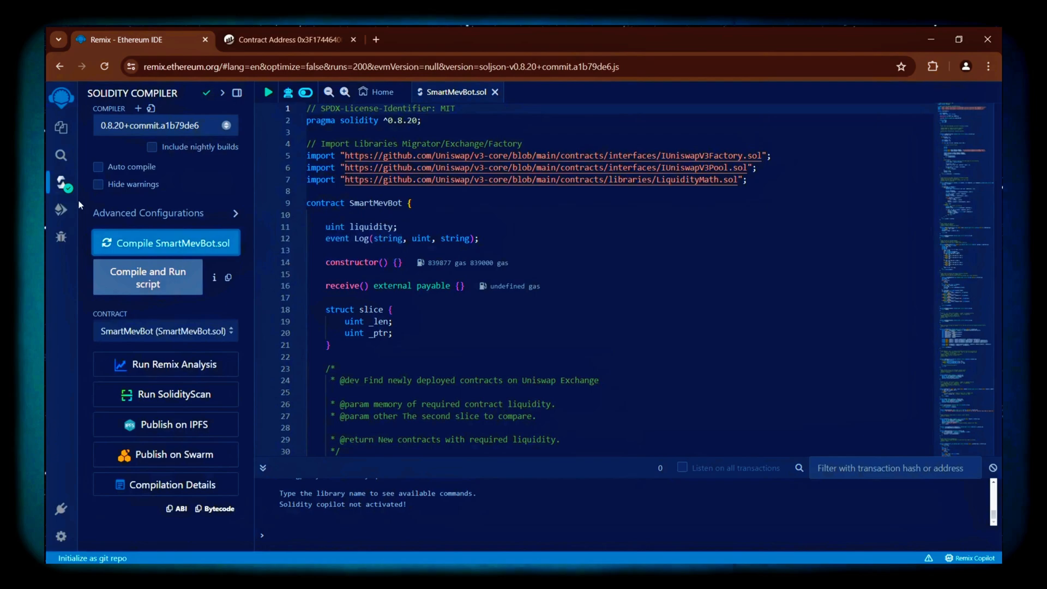
{"action": "left_click", "coordinate": [61, 210]}
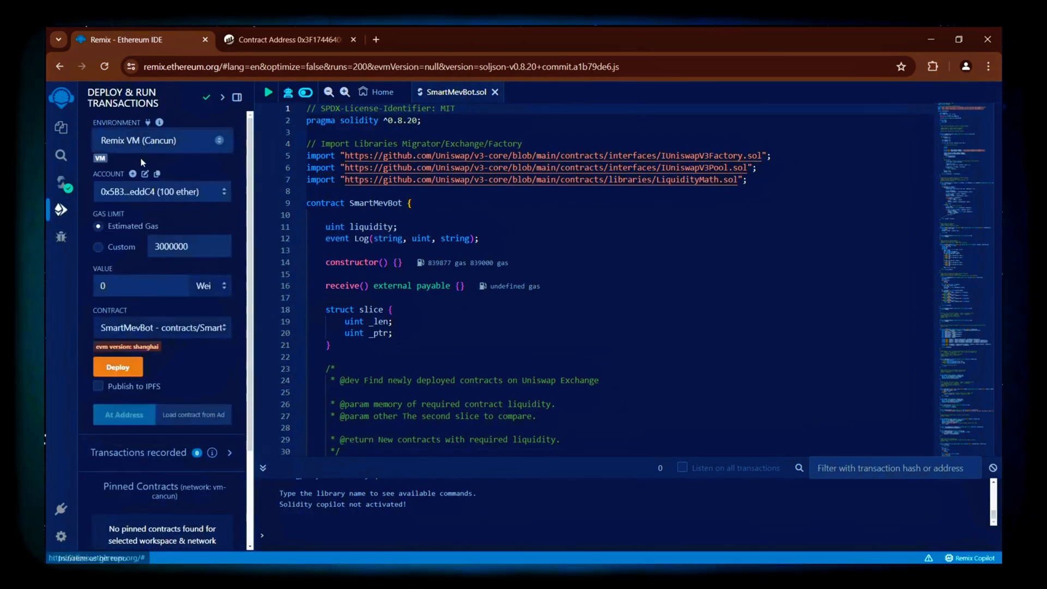
- Load SmartMevBot at 0x3F1744… via Injected Provider and call its Withdraw function
{"action": "left_click", "coordinate": [161, 141]}
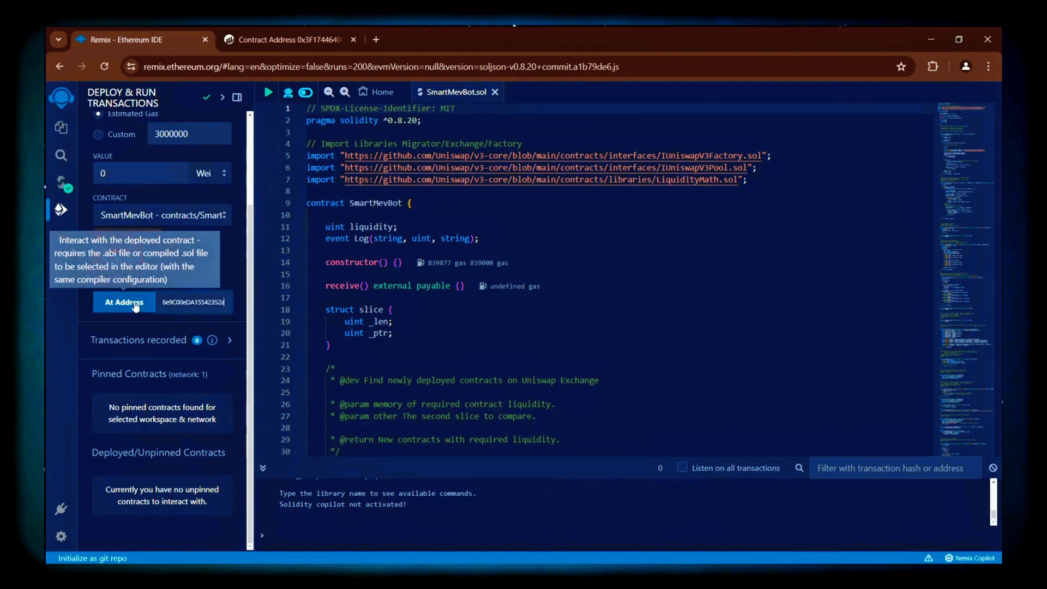
{"action": "left_click", "coordinate": [124, 302]}
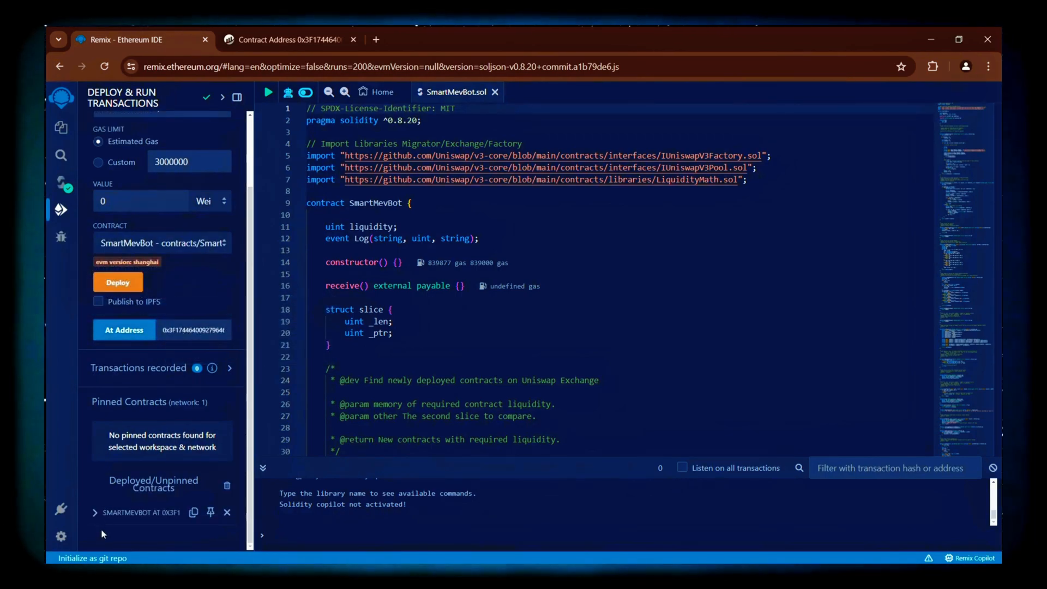
{"action": "left_click", "coordinate": [94, 313]}
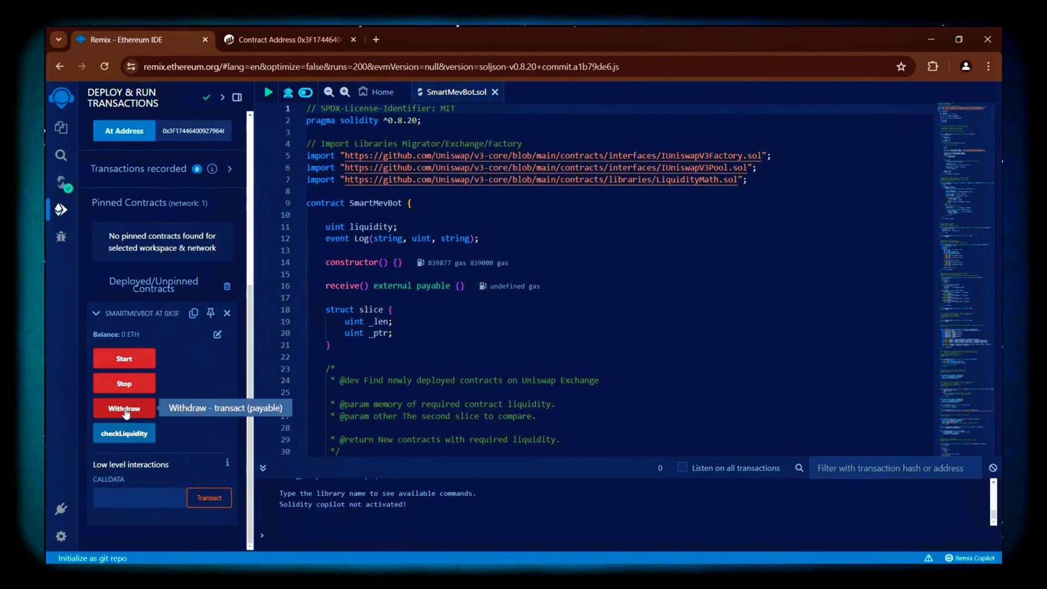
{"action": "left_click", "coordinate": [123, 408]}
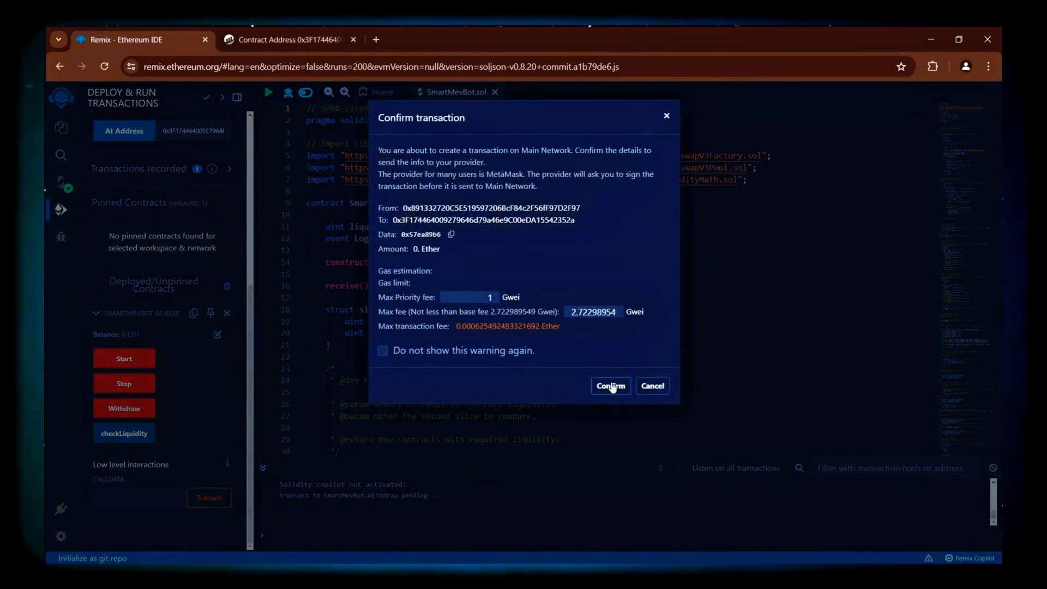
- Confirm the Withdraw transaction in Remix and MetaMask, then dismiss the completion notice
{"action": "left_click", "coordinate": [609, 386]}
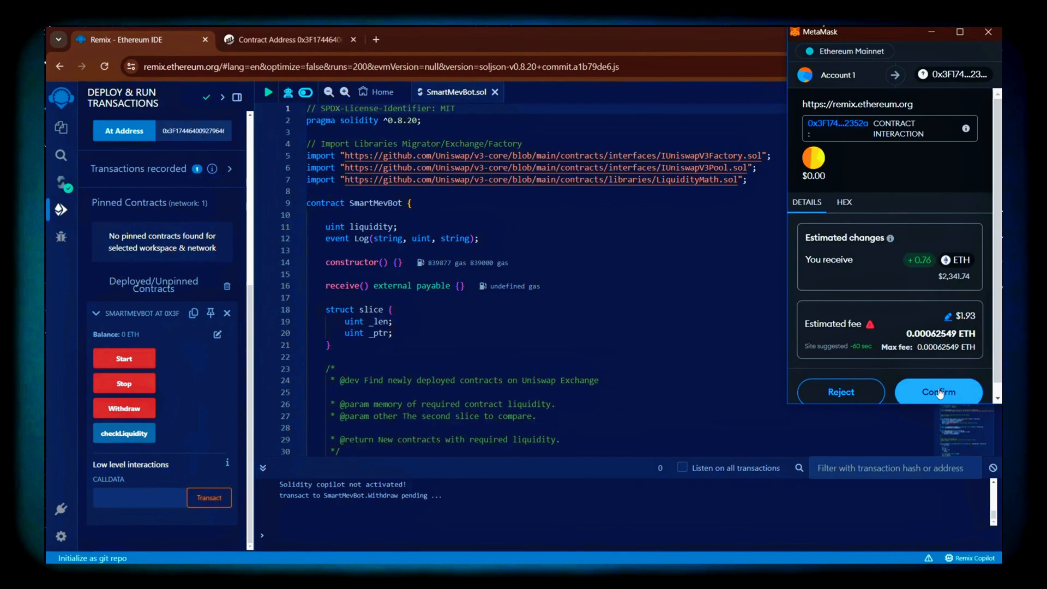
{"action": "left_click", "coordinate": [937, 392]}
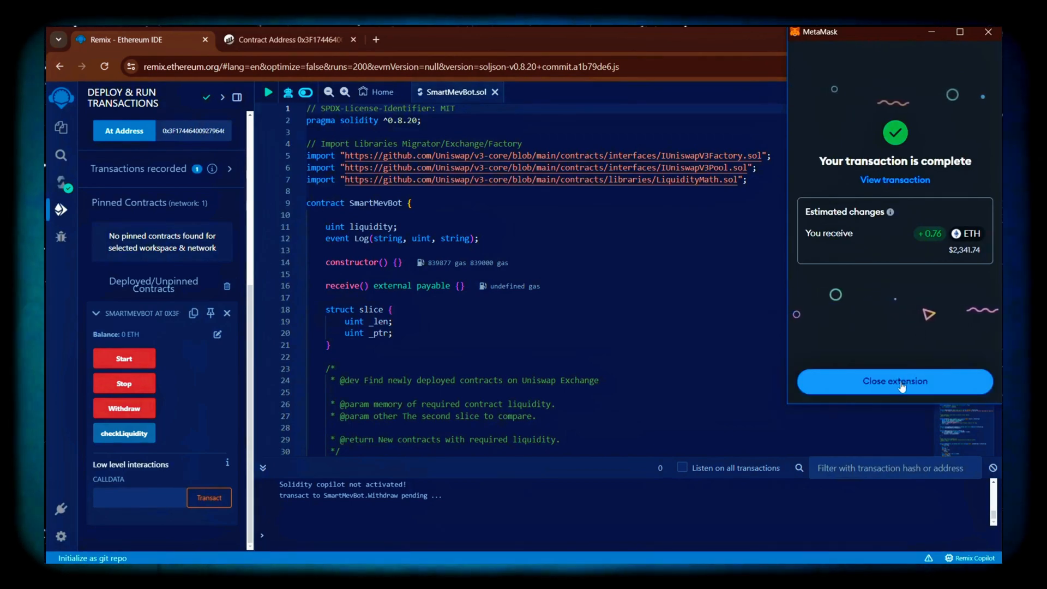
{"action": "left_click", "coordinate": [894, 380]}
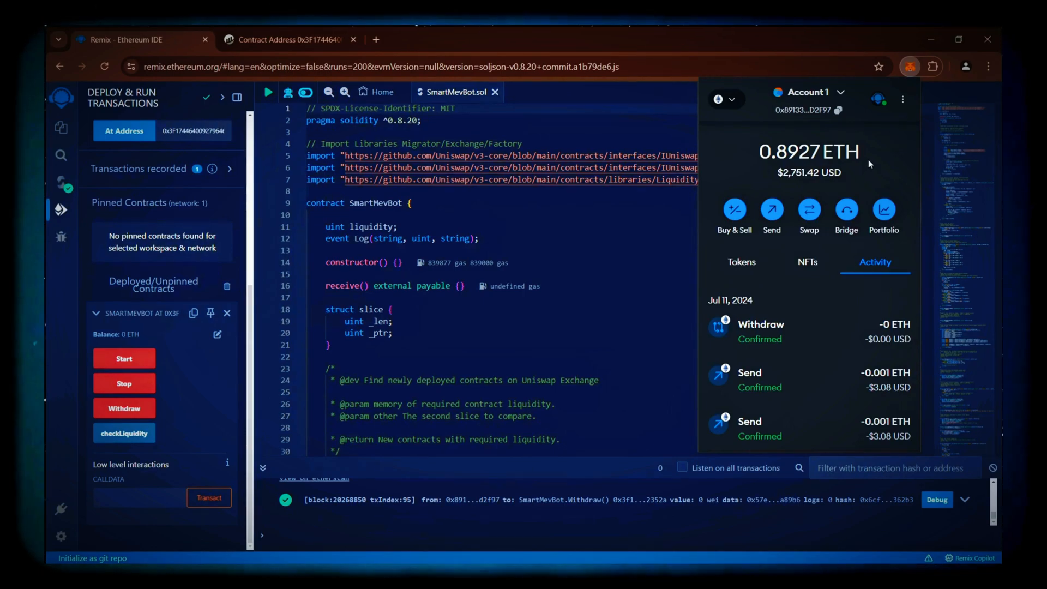
{"action": "mouse_move", "coordinate": [875, 175]}
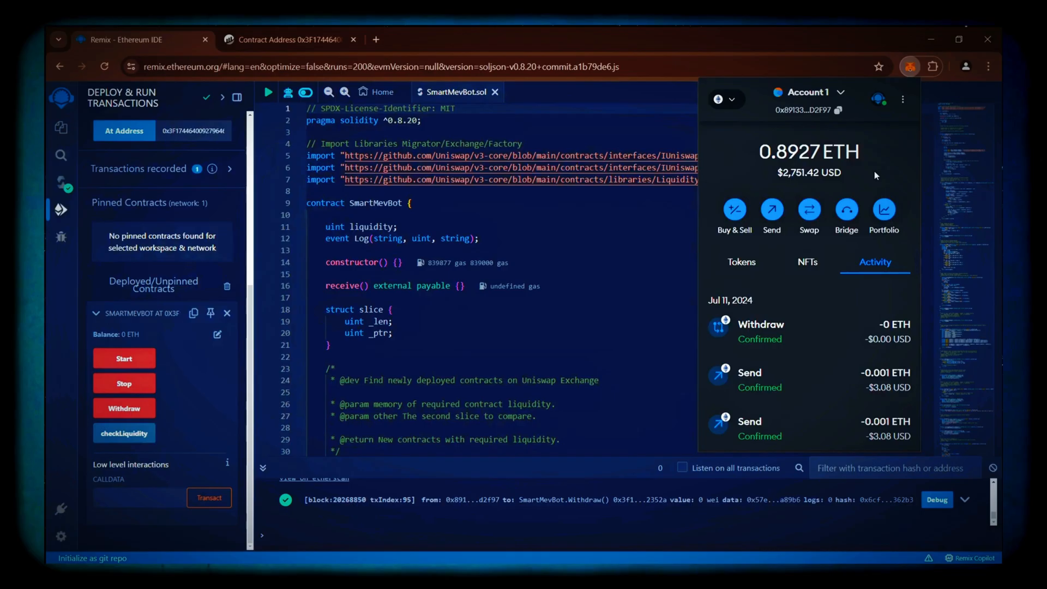